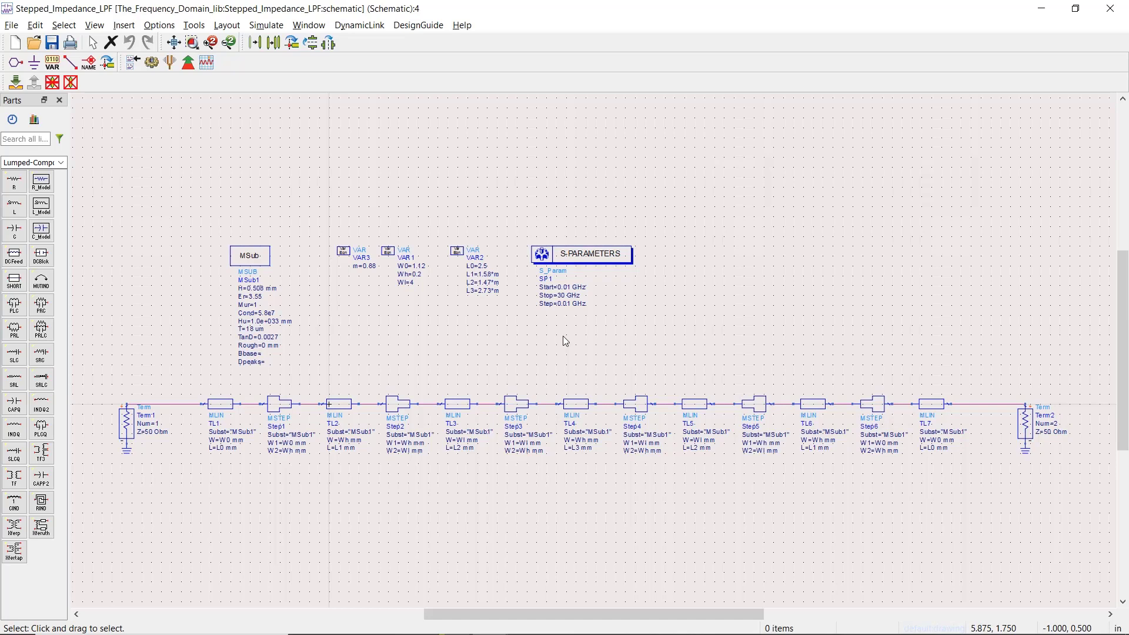
pyautogui.moveTo(234, 61)
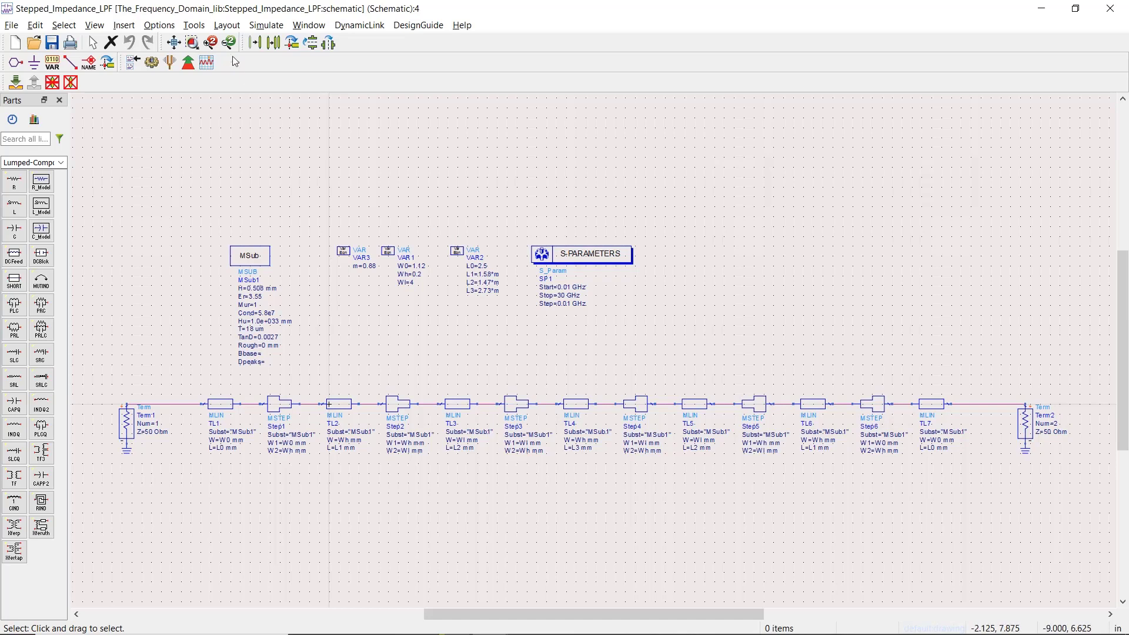
# Generate the stepped impedance filter layout from the schematic, syncing the entire design.
pyautogui.click(225, 24)
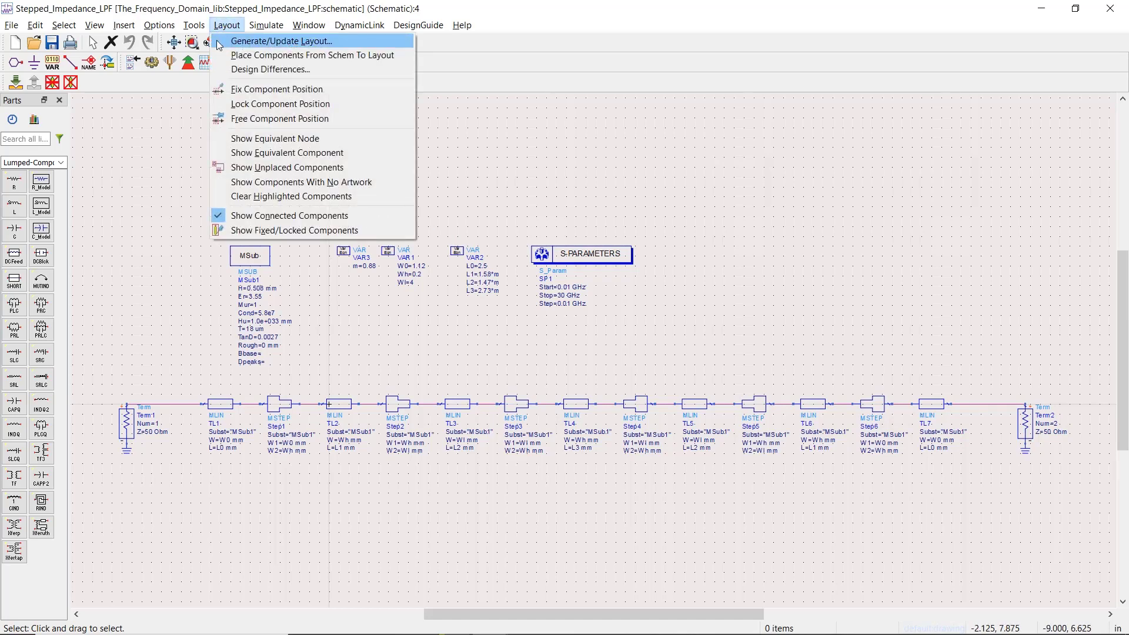
pyautogui.click(282, 41)
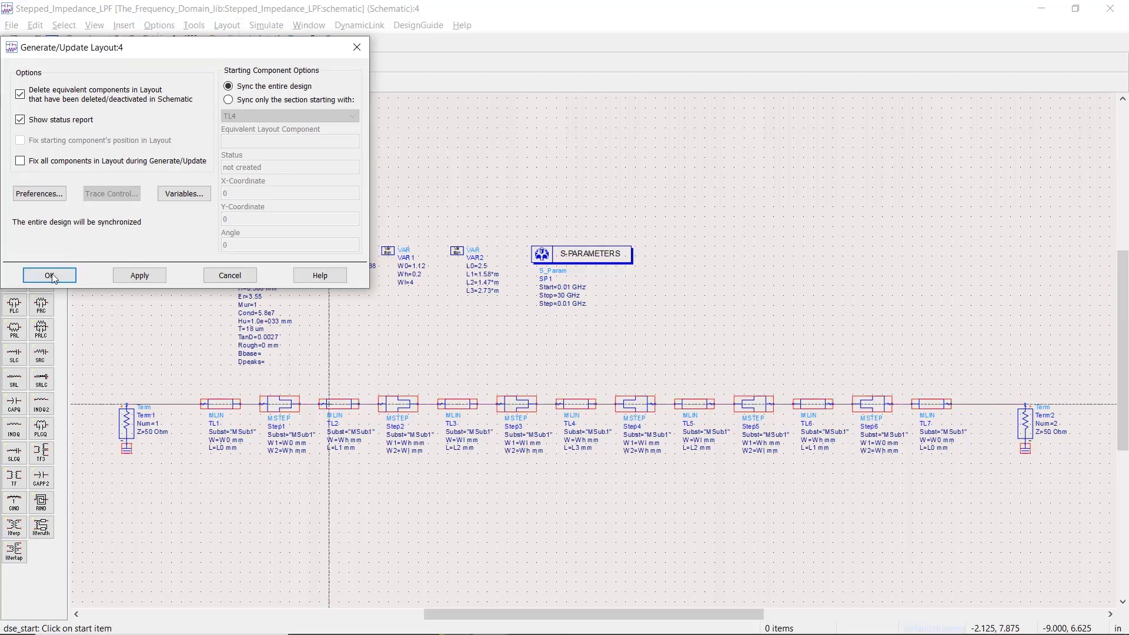
pyautogui.click(48, 275)
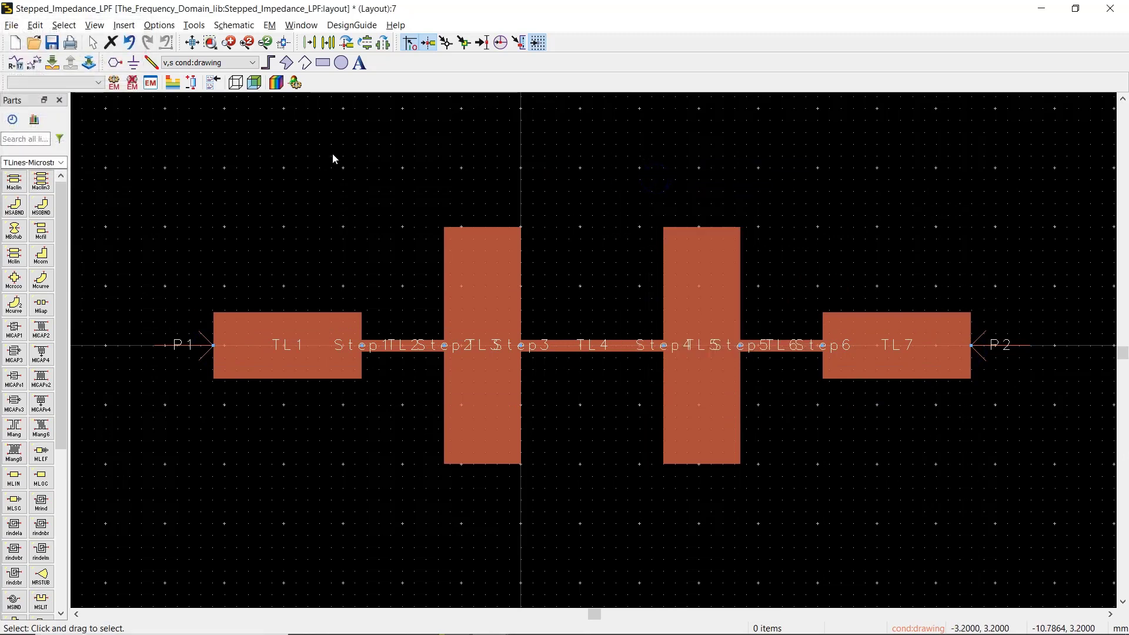
# Open the layout's EM setup and show its Substrate page, which reports no valid substrate.
pyautogui.click(268, 25)
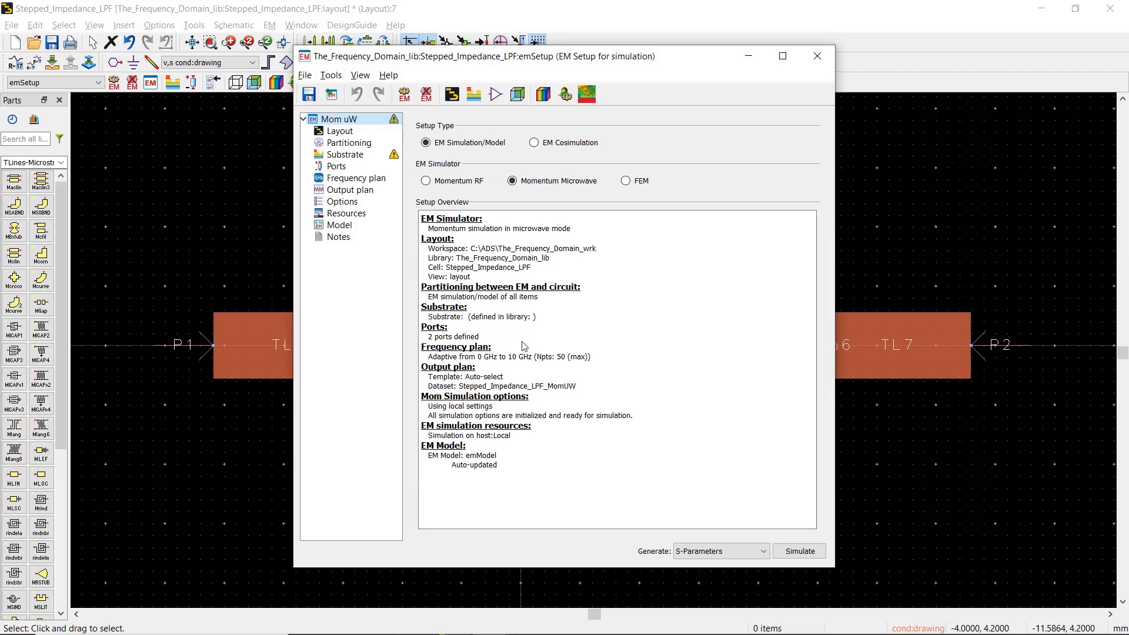
pyautogui.moveTo(502, 317)
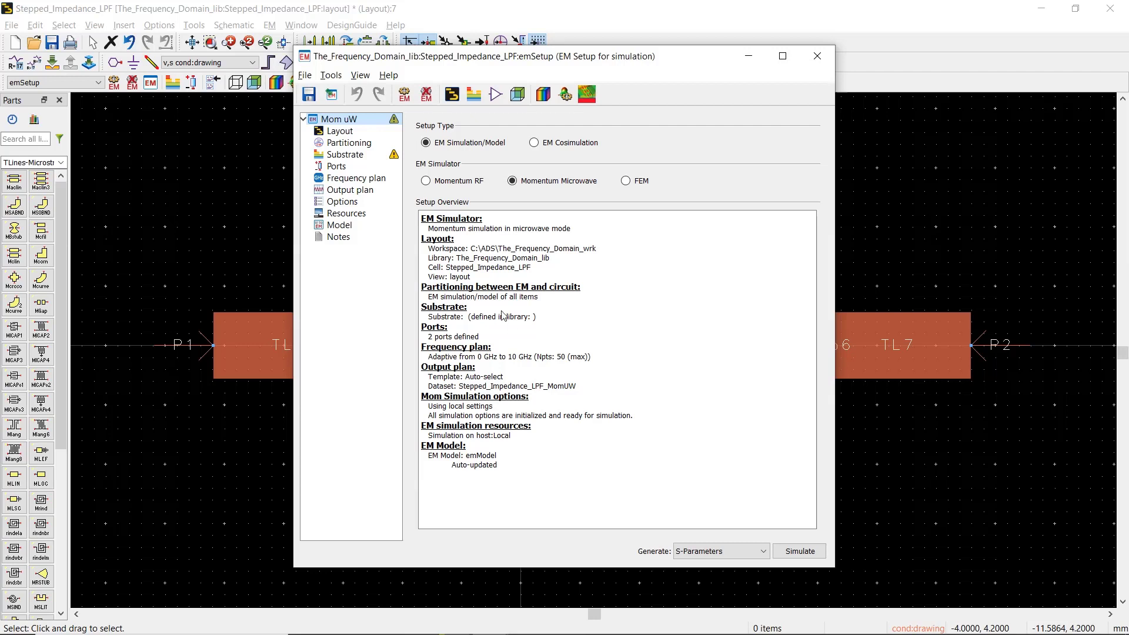
pyautogui.click(346, 154)
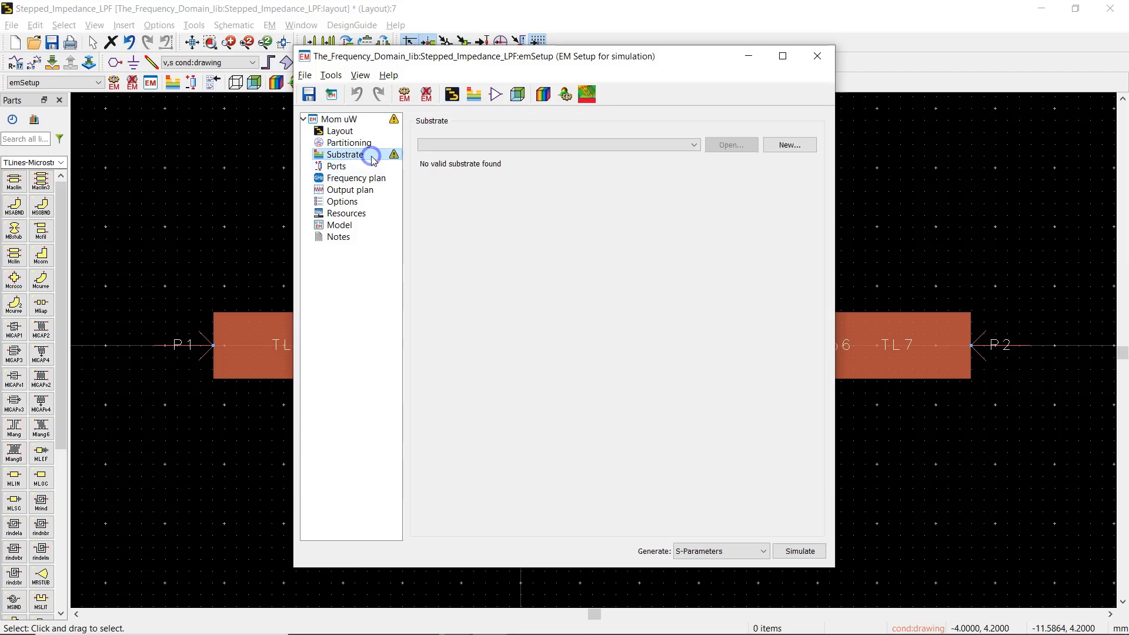
# Create a new substrate file named 'Rogers'.
pyautogui.click(789, 145)
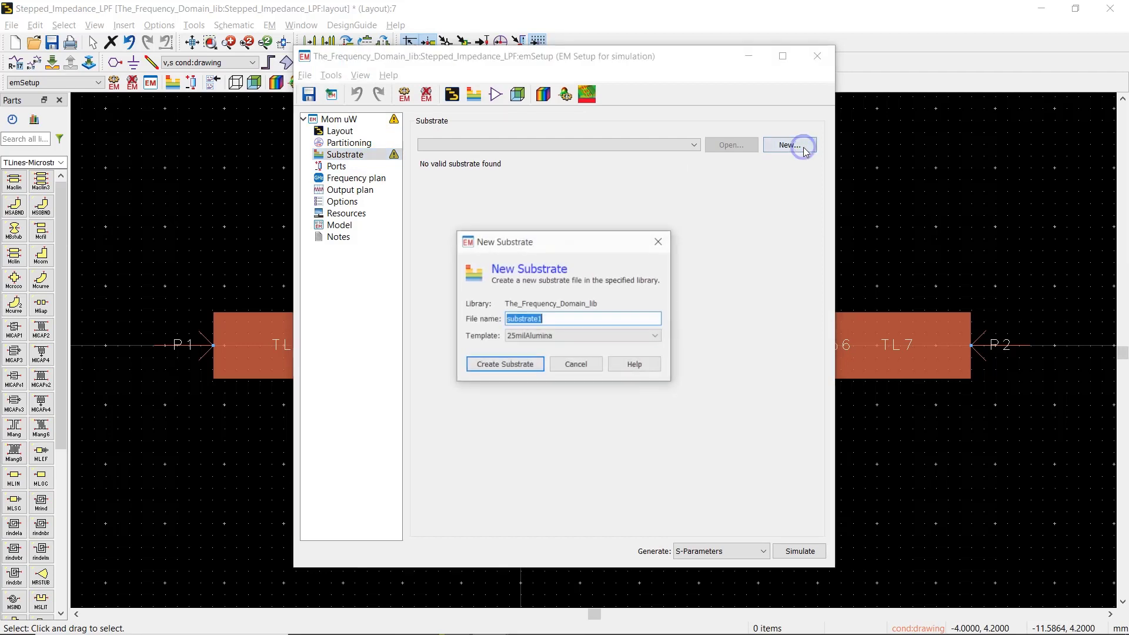
pyautogui.write('R')
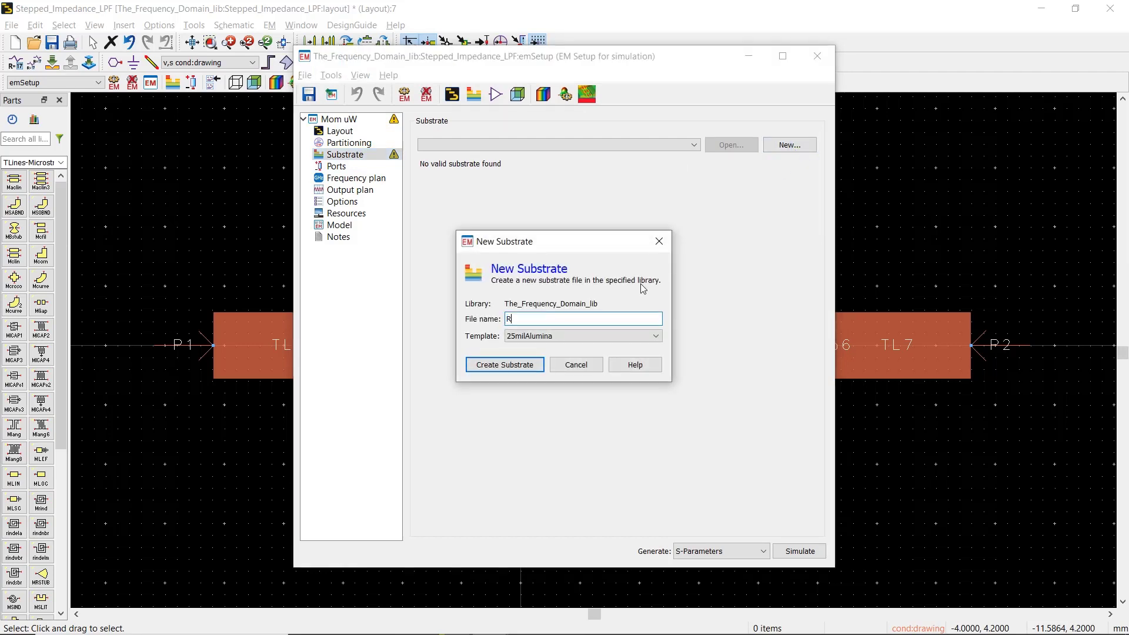
pyautogui.write('ogers')
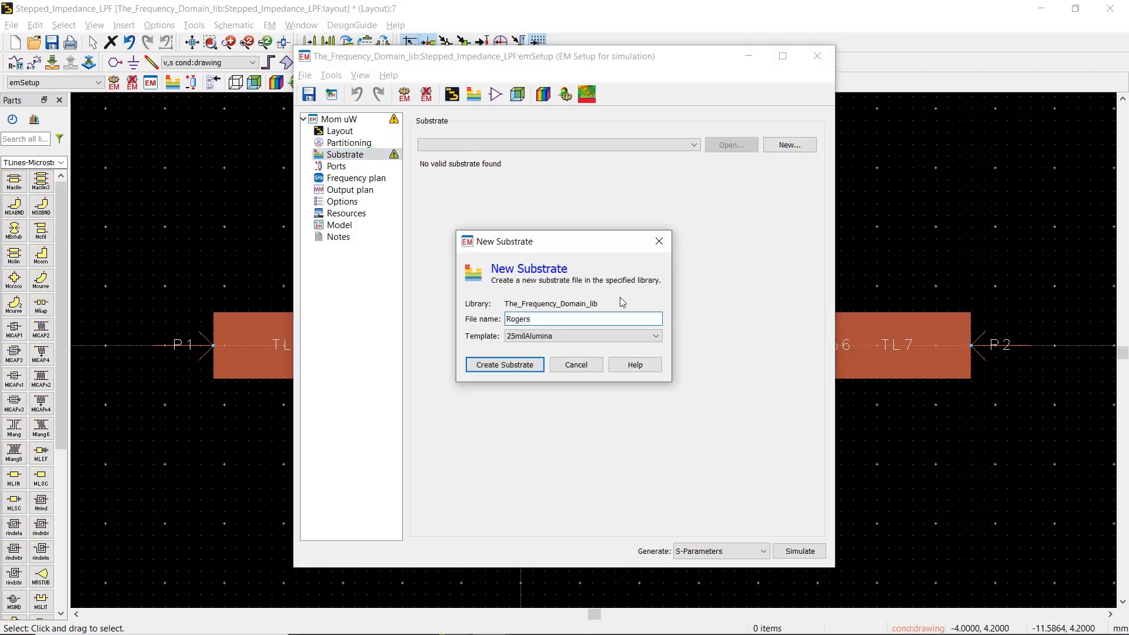
pyautogui.click(504, 365)
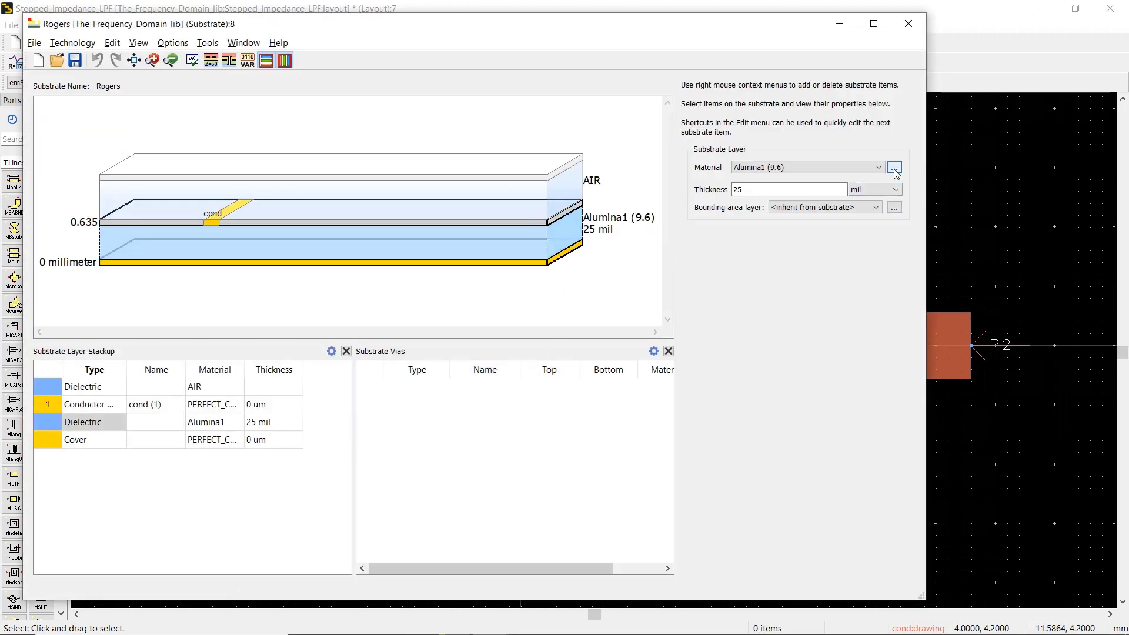
# Add the Rogers_RO4003 dielectric (Er 3.55, TanD 0.0022) from the database to the library materials.
pyautogui.click(895, 167)
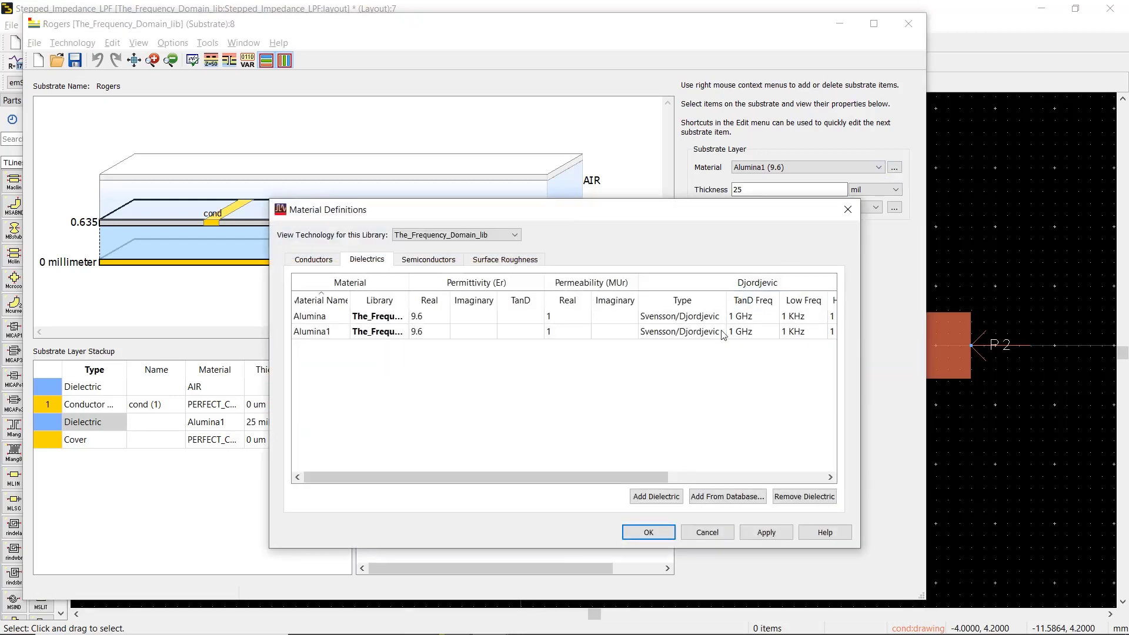
pyautogui.click(727, 496)
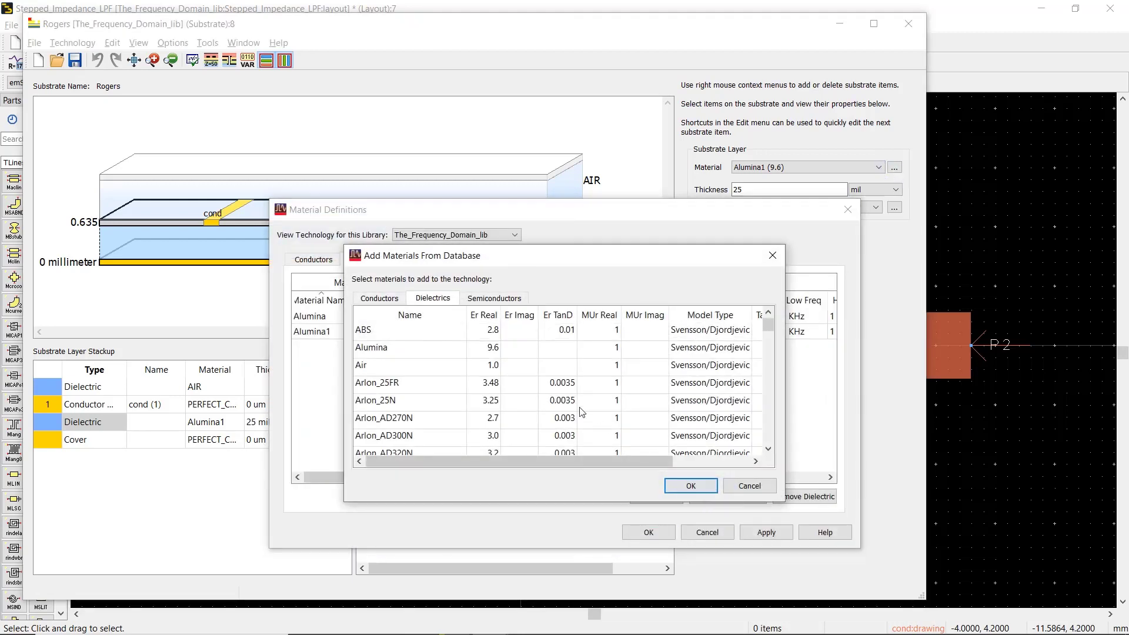
pyautogui.scroll(-3)
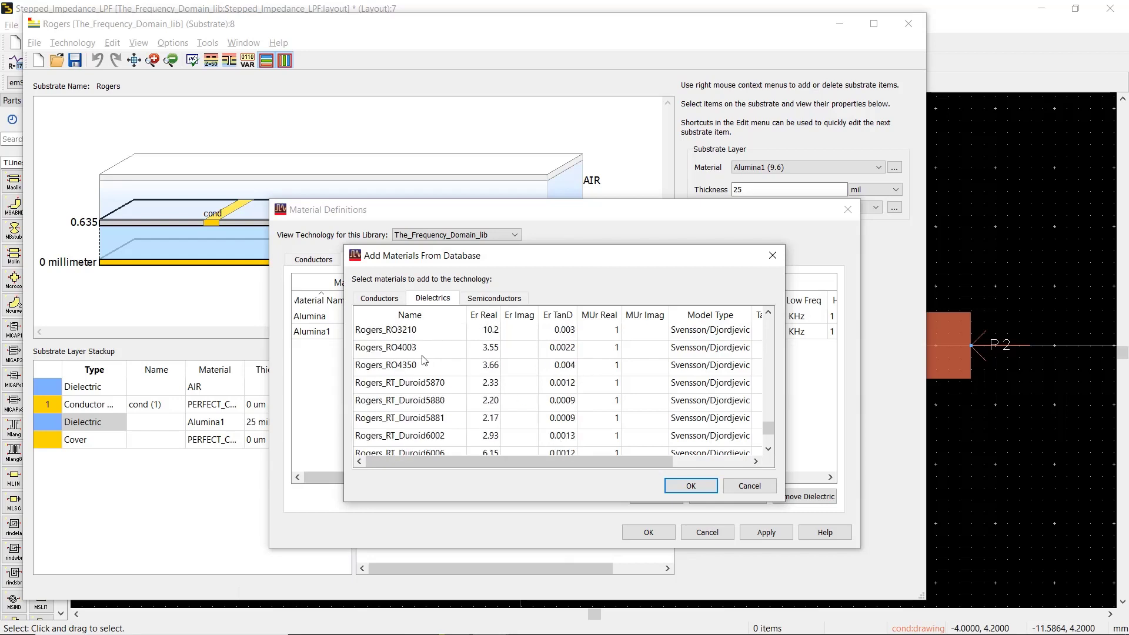
pyautogui.click(689, 485)
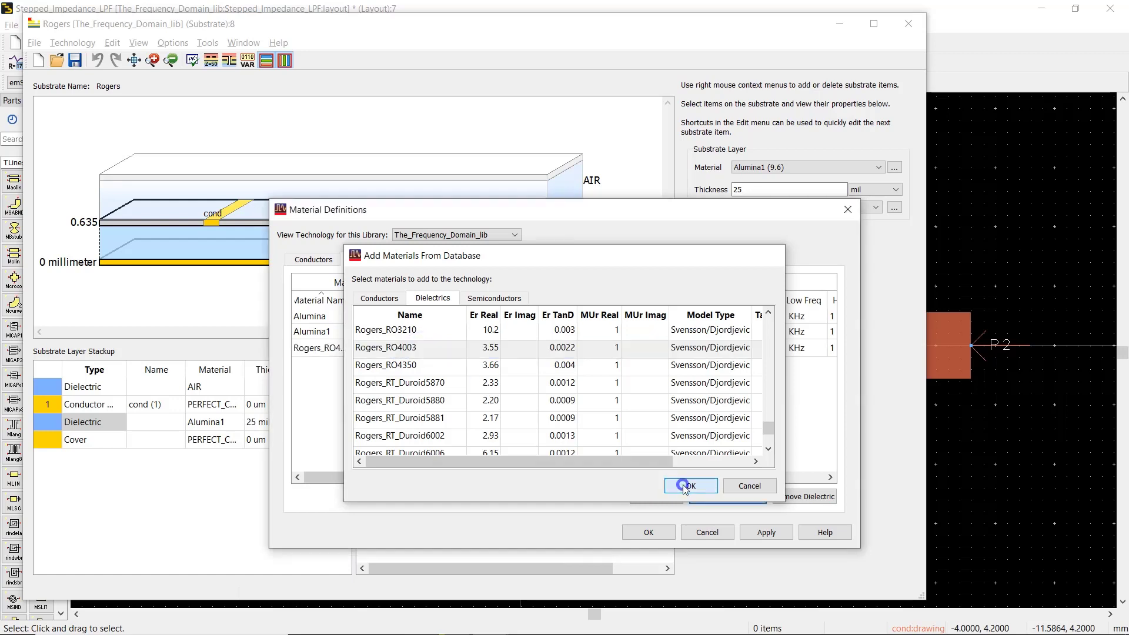
pyautogui.click(689, 485)
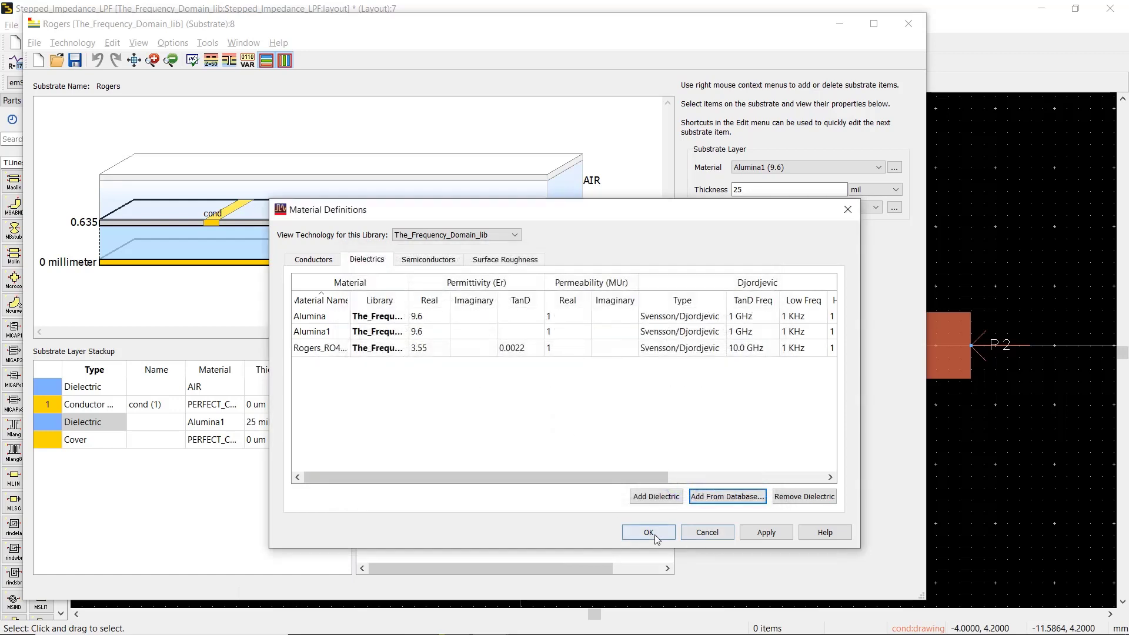
pyautogui.click(647, 533)
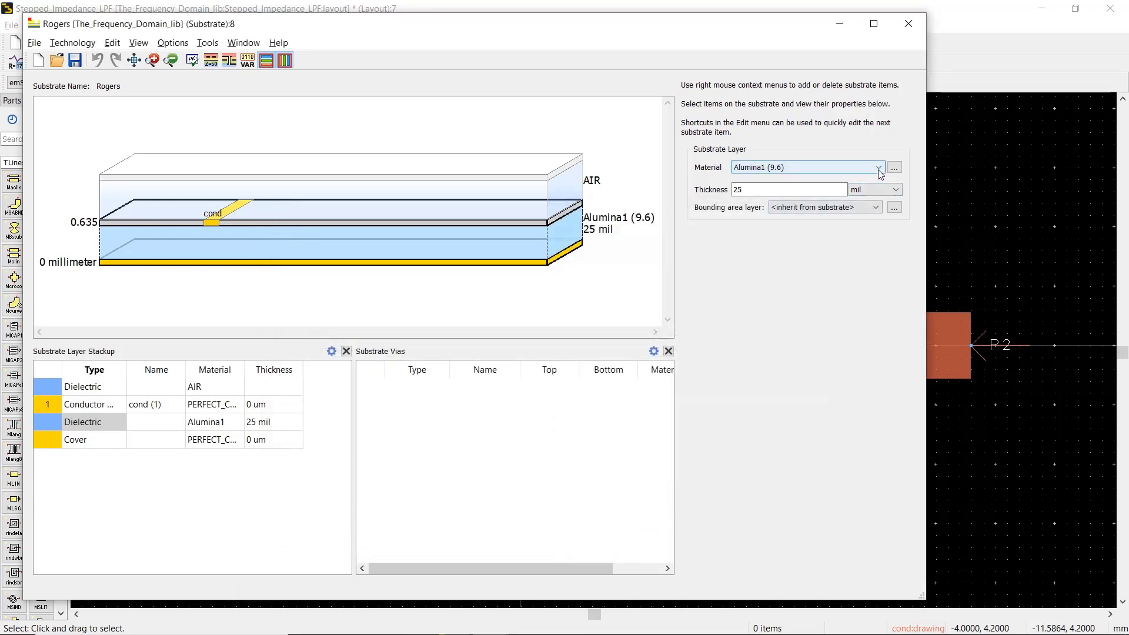
# Set the dielectric layer to Rogers_RO4003, 0.508 mm thick, and select the conductor layer.
pyautogui.click(877, 167)
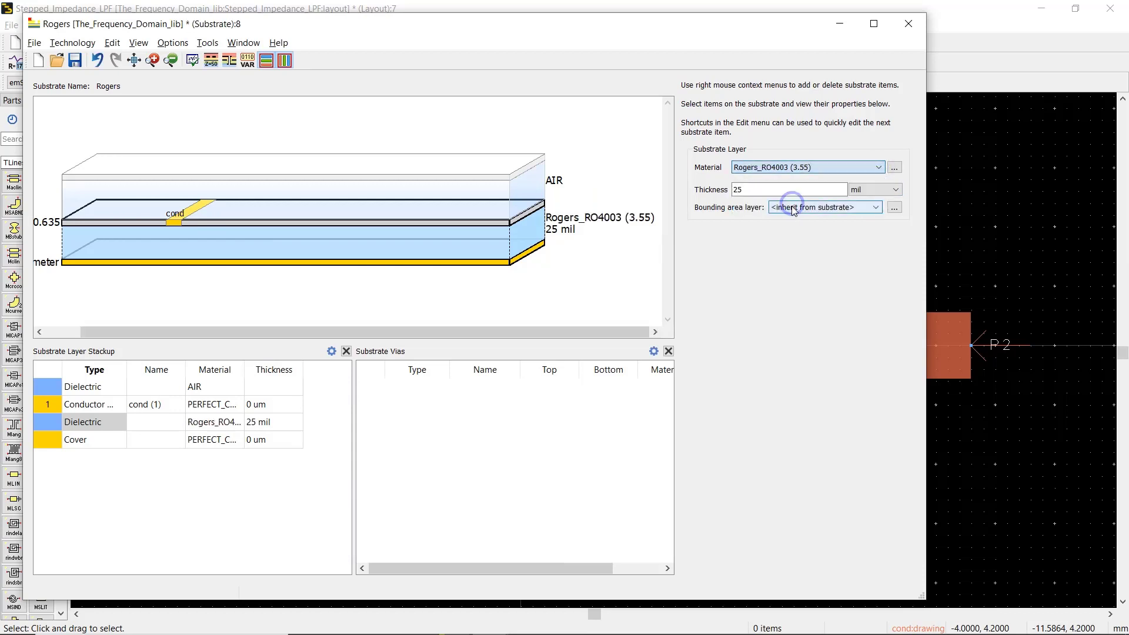
pyautogui.write('0.508')
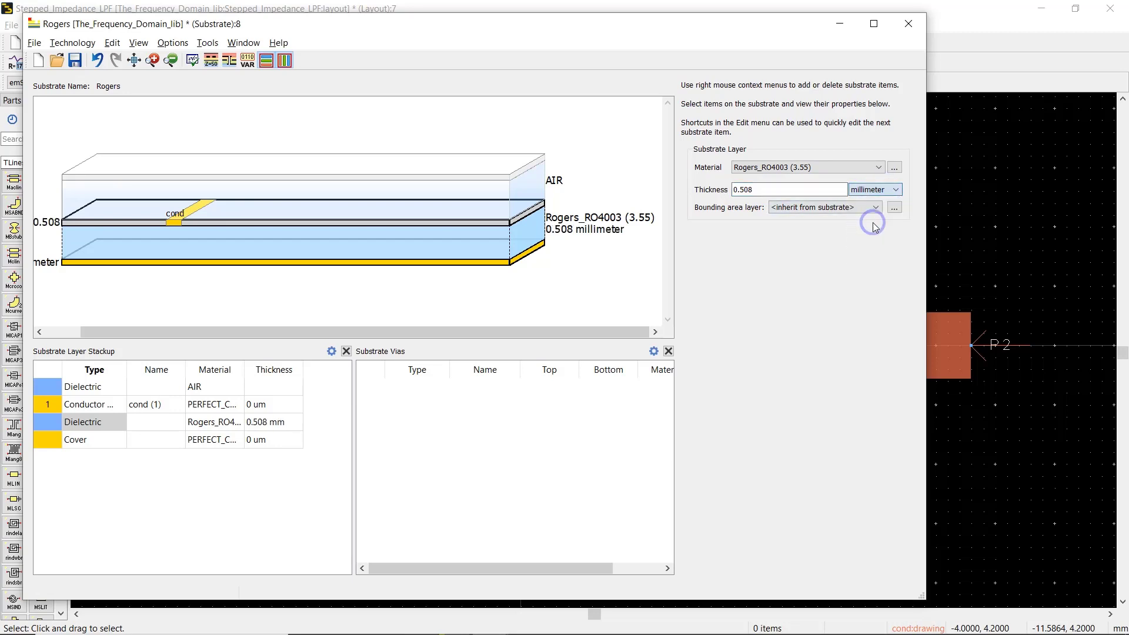
pyautogui.click(176, 220)
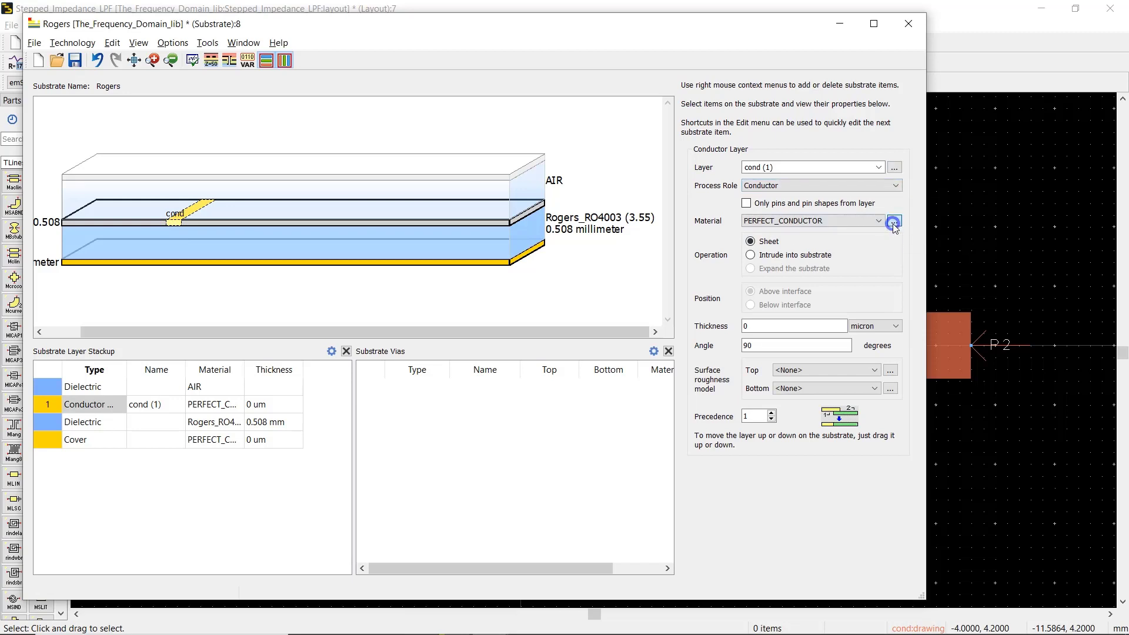
# Add Copper from the database and make the conductor layer 18 µm copper.
pyautogui.click(895, 220)
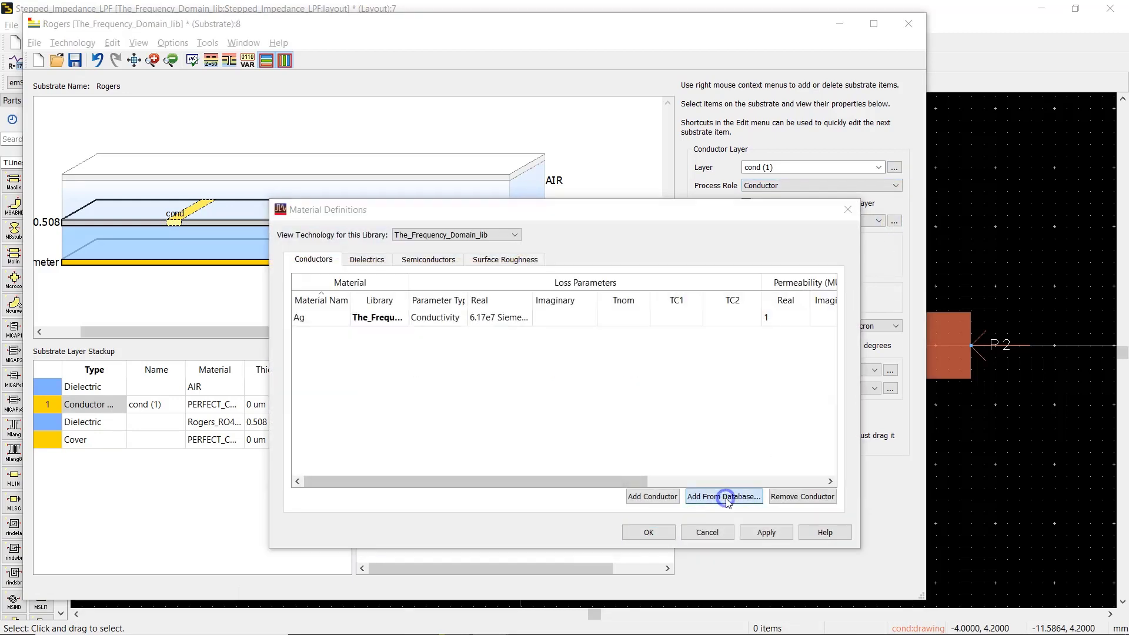
pyautogui.click(724, 496)
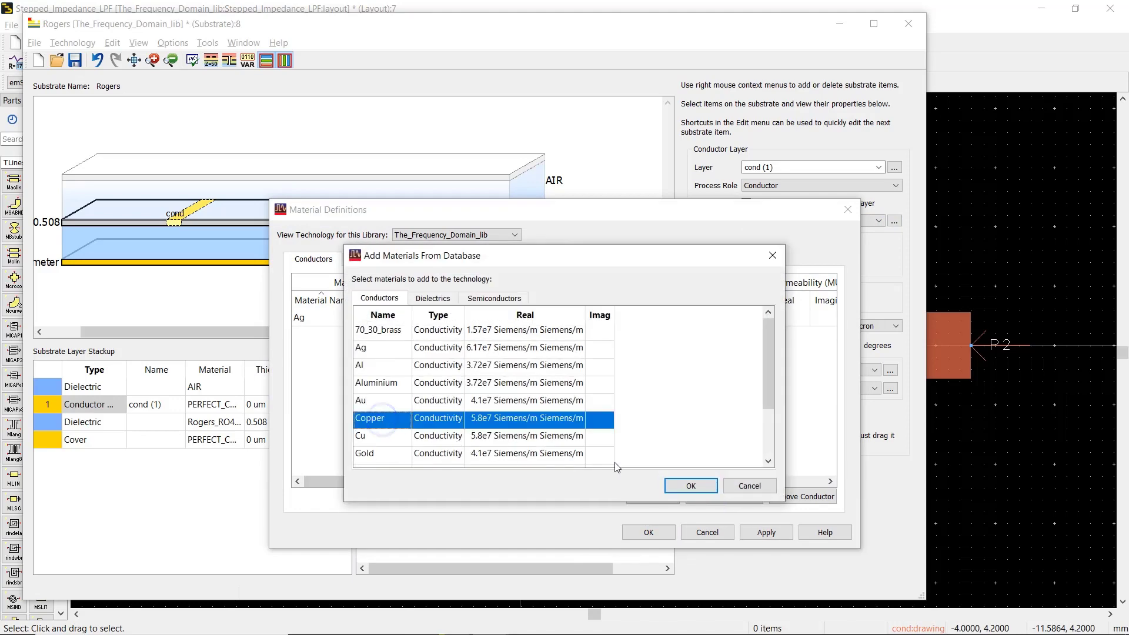
pyautogui.click(690, 485)
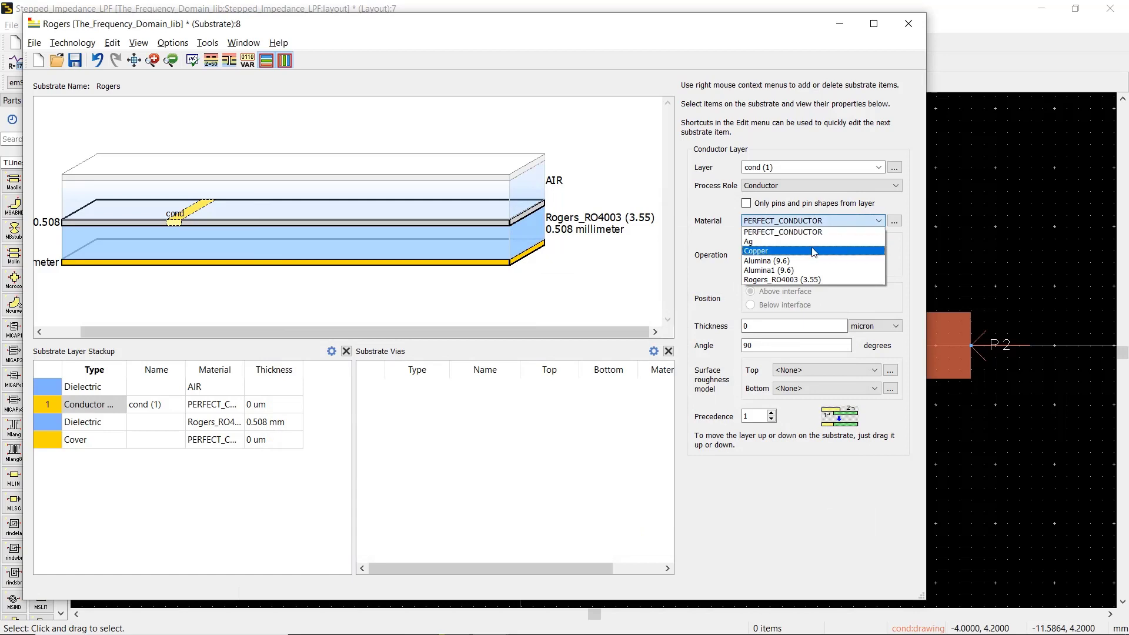
pyautogui.click(757, 251)
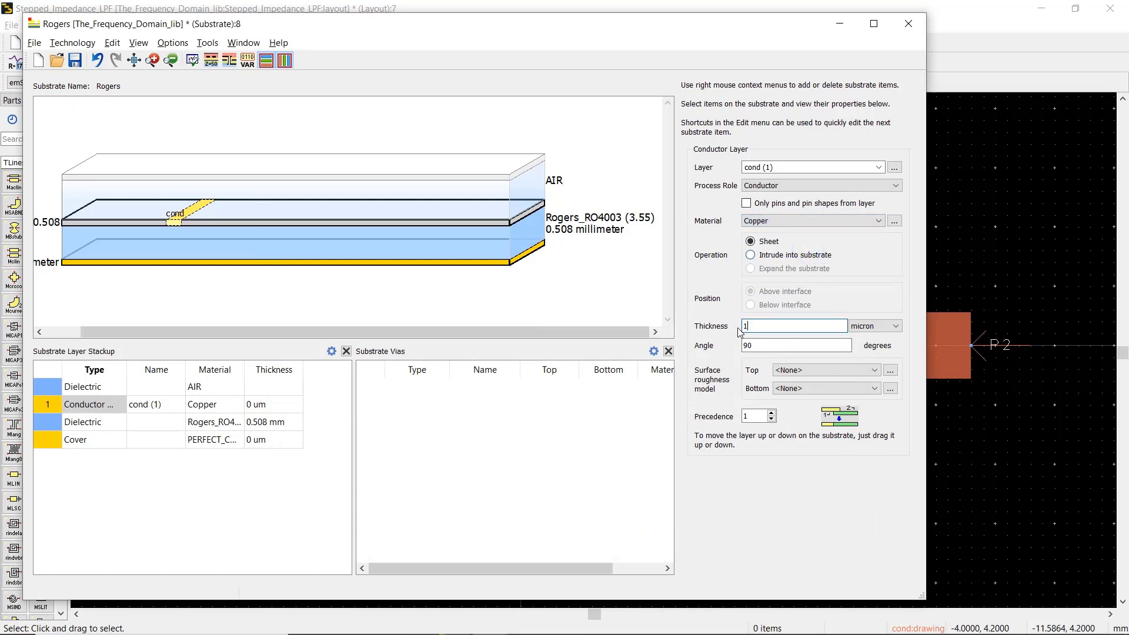
pyautogui.write('18')
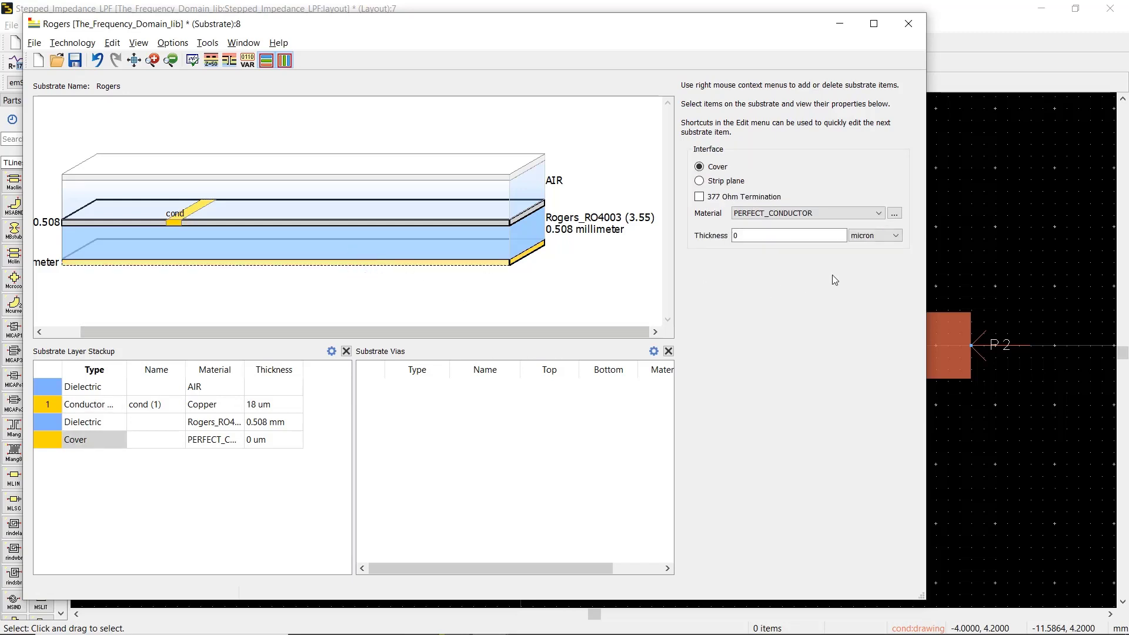
# Make the cover layer 18 µm copper and close the substrate editor.
pyautogui.click(876, 213)
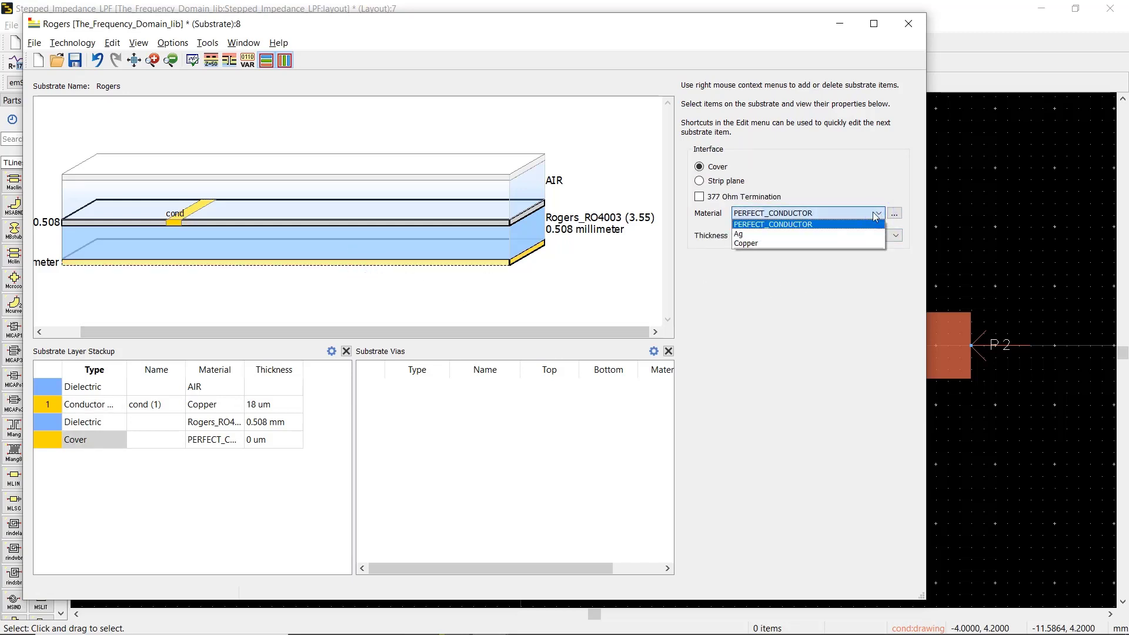
pyautogui.click(746, 243)
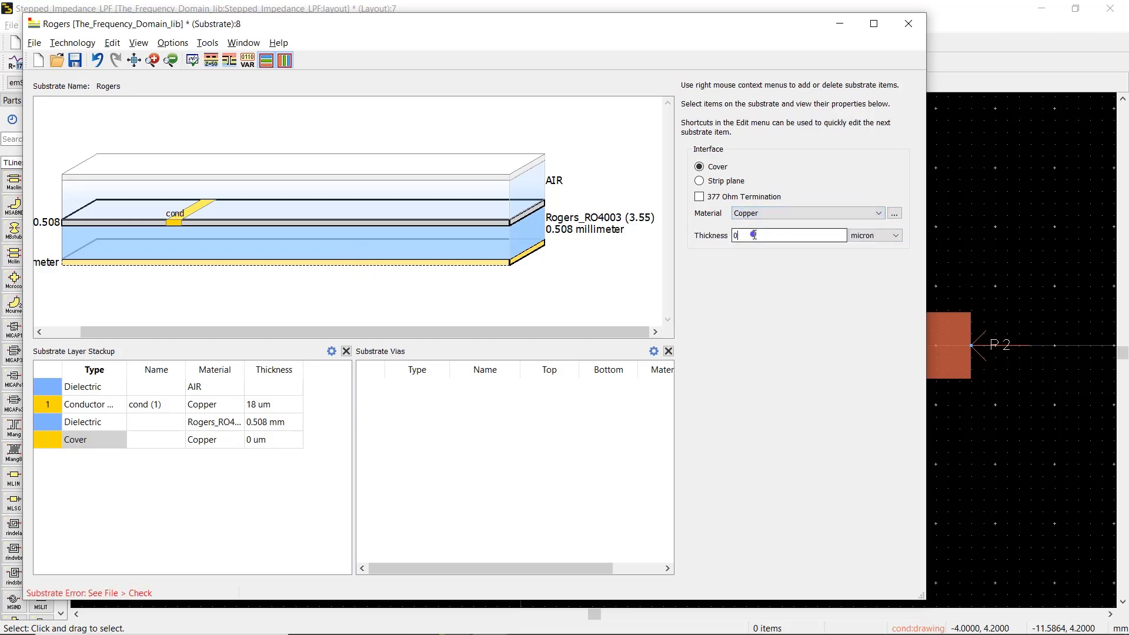
pyautogui.write('18')
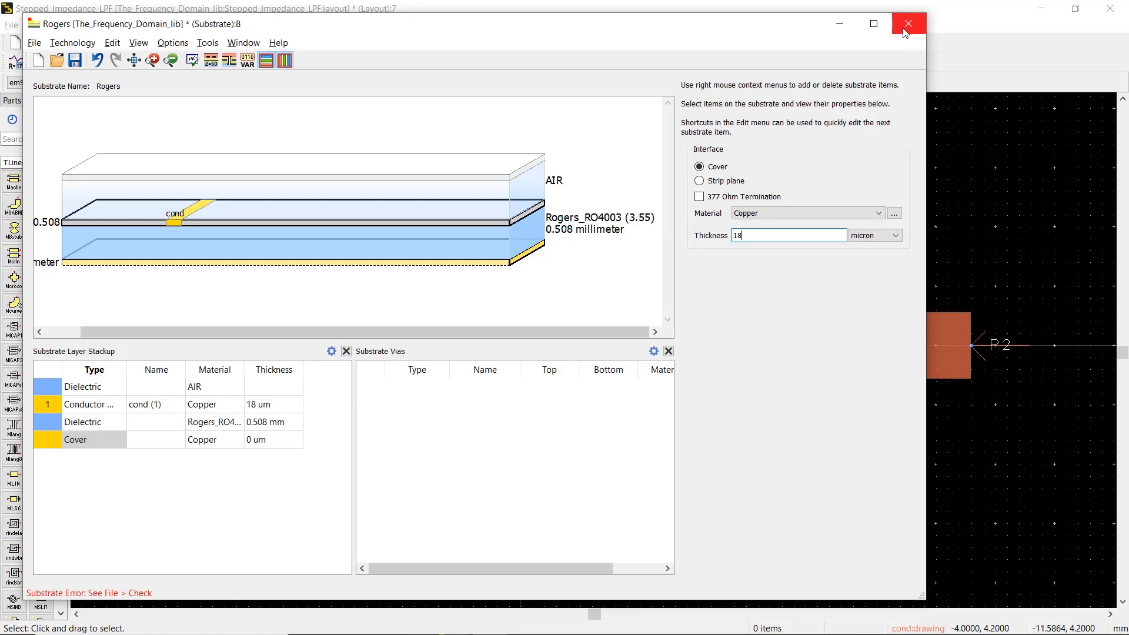
pyautogui.click(907, 24)
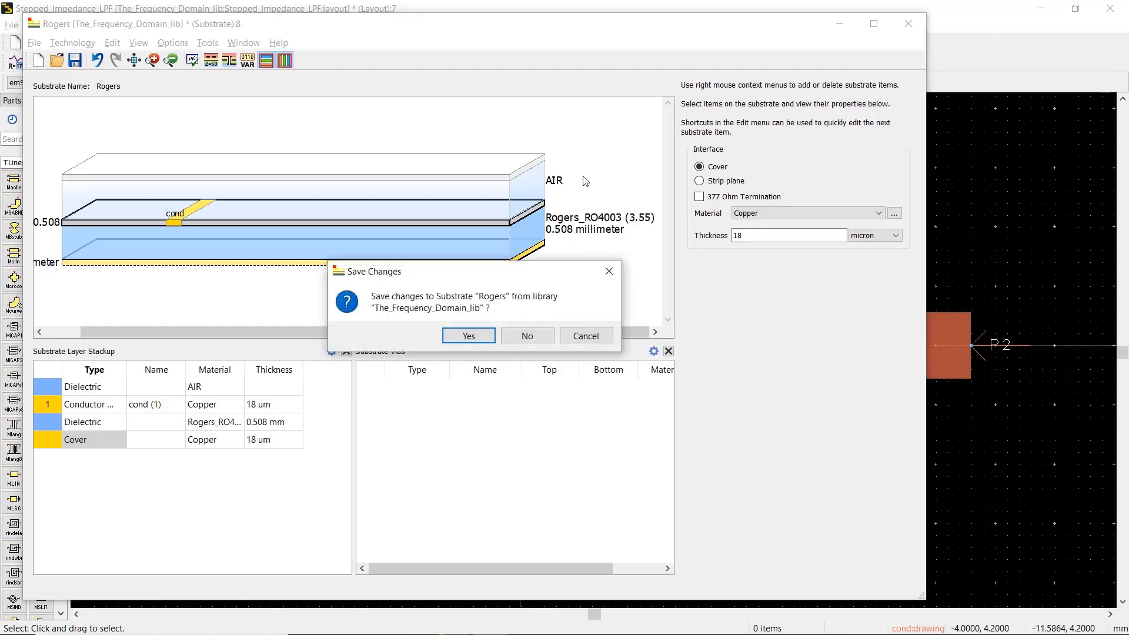
# Save the Rogers substrate and set the EM frequency sweep from 0.01 GHz to 30 GHz.
pyautogui.click(468, 335)
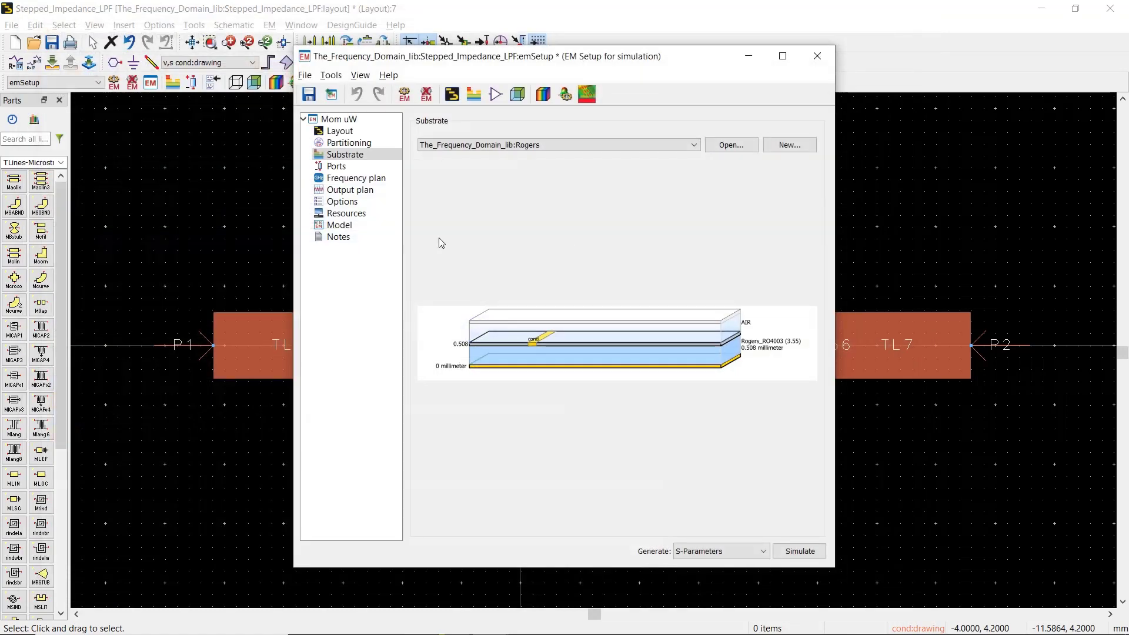
pyautogui.click(356, 178)
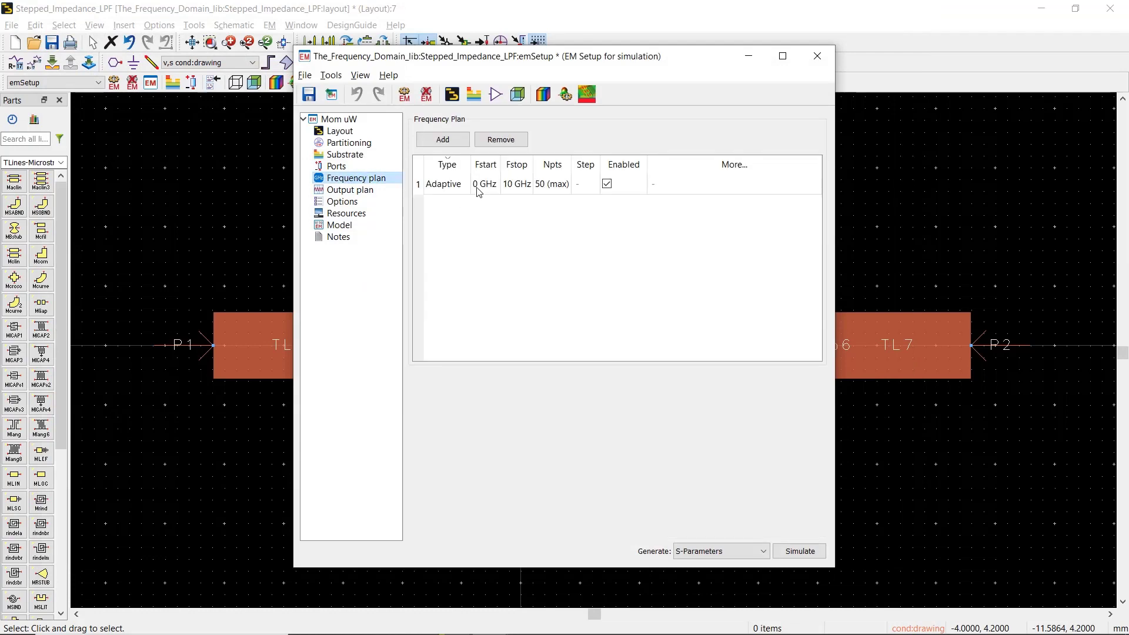
pyautogui.doubleClick(485, 183)
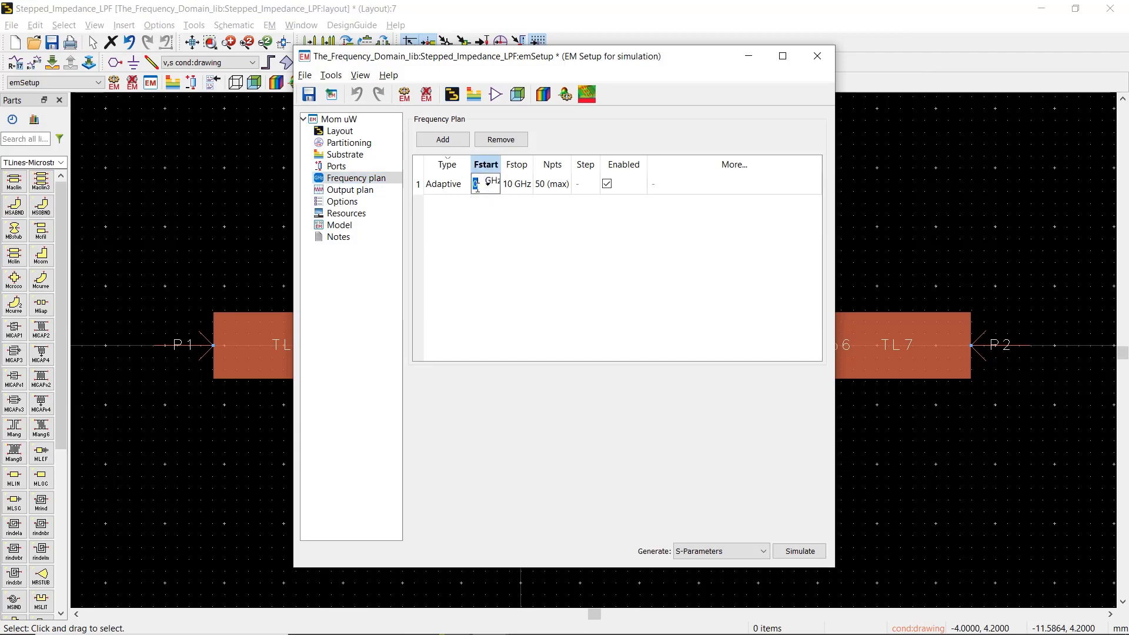
pyautogui.write('0.01 GHz')
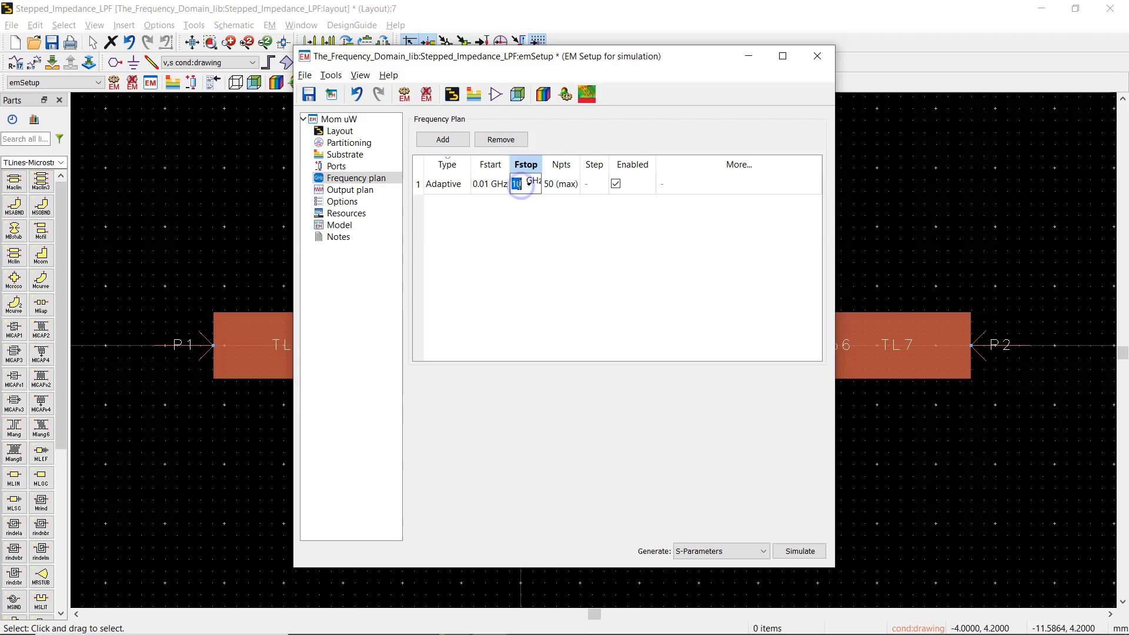
pyautogui.write('30 GHz')
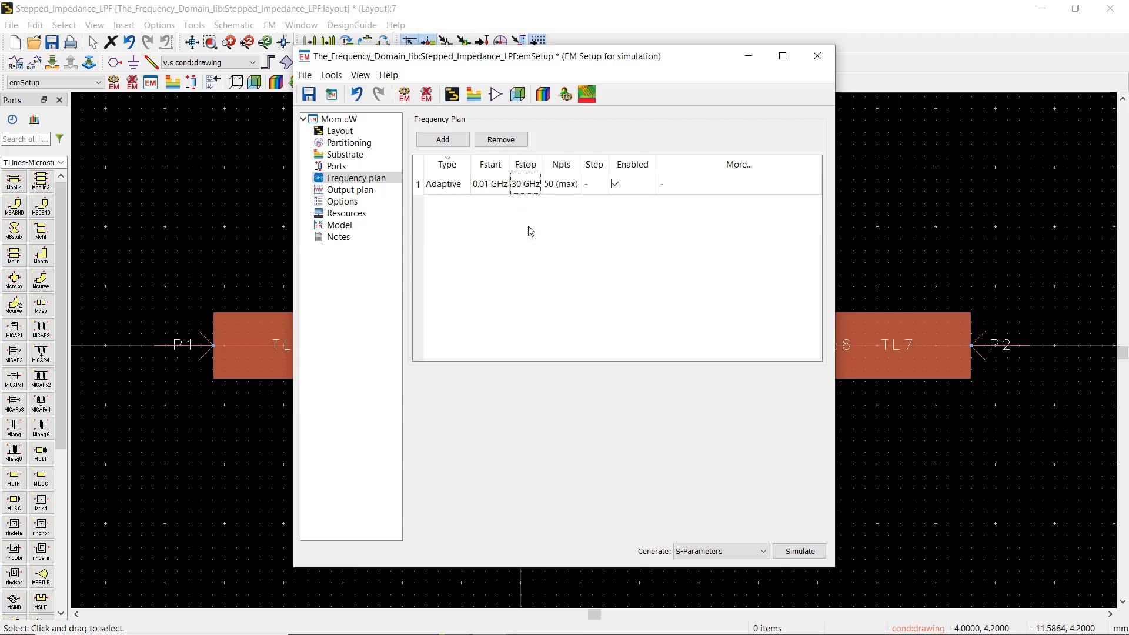
pyautogui.moveTo(356, 202)
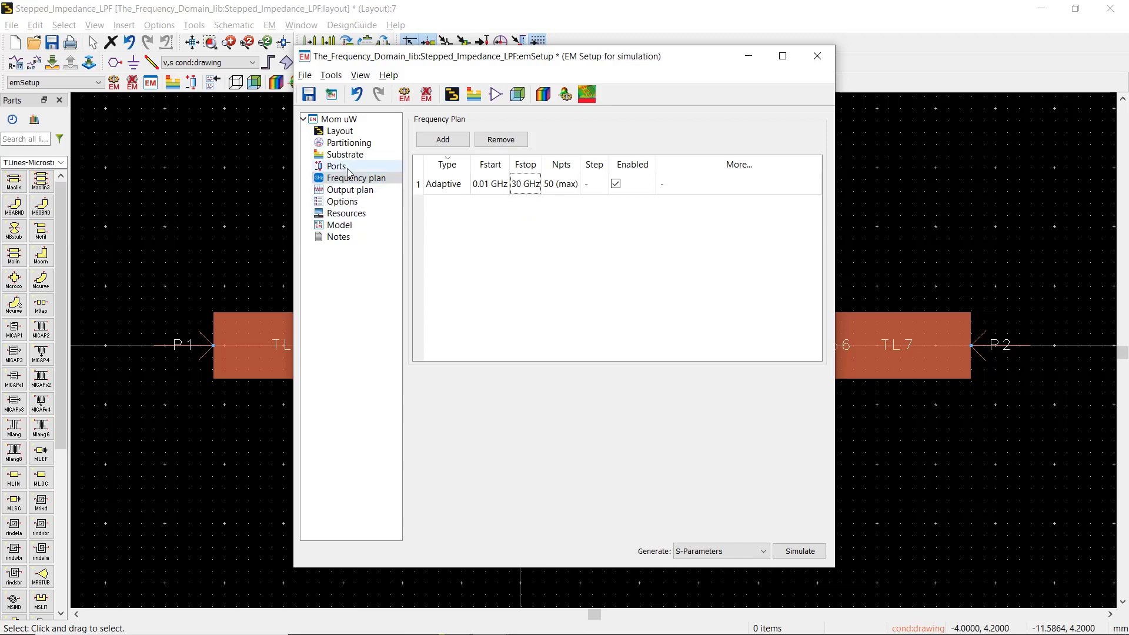
# Review the EM port definitions: S-parameter ports P1 and P2 at 50 ohms.
pyautogui.click(337, 167)
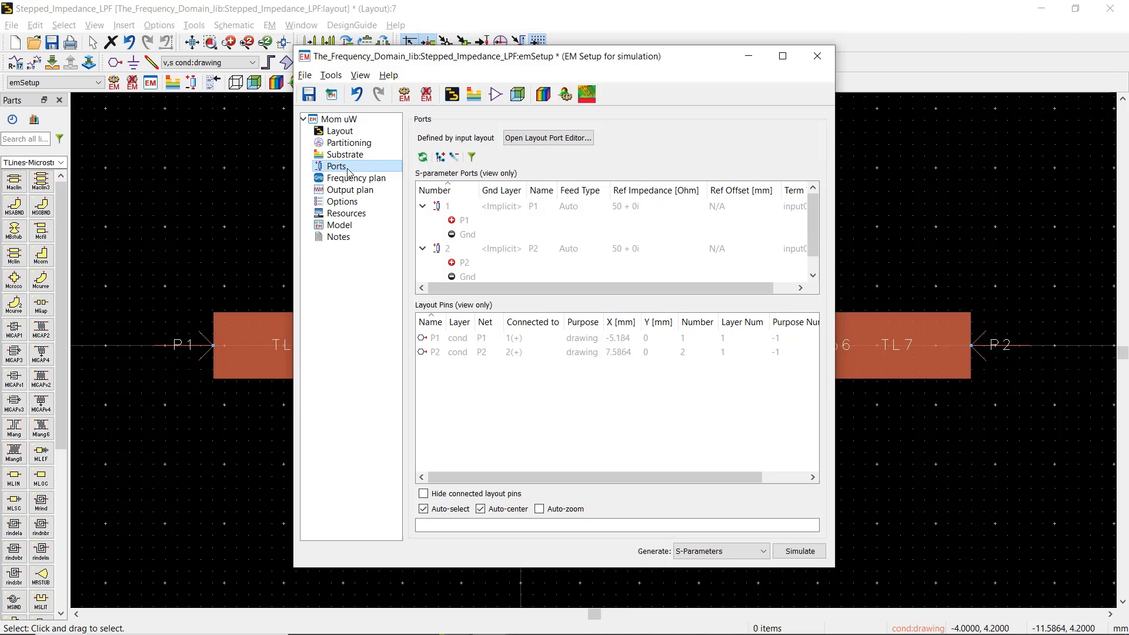
pyautogui.moveTo(356, 178)
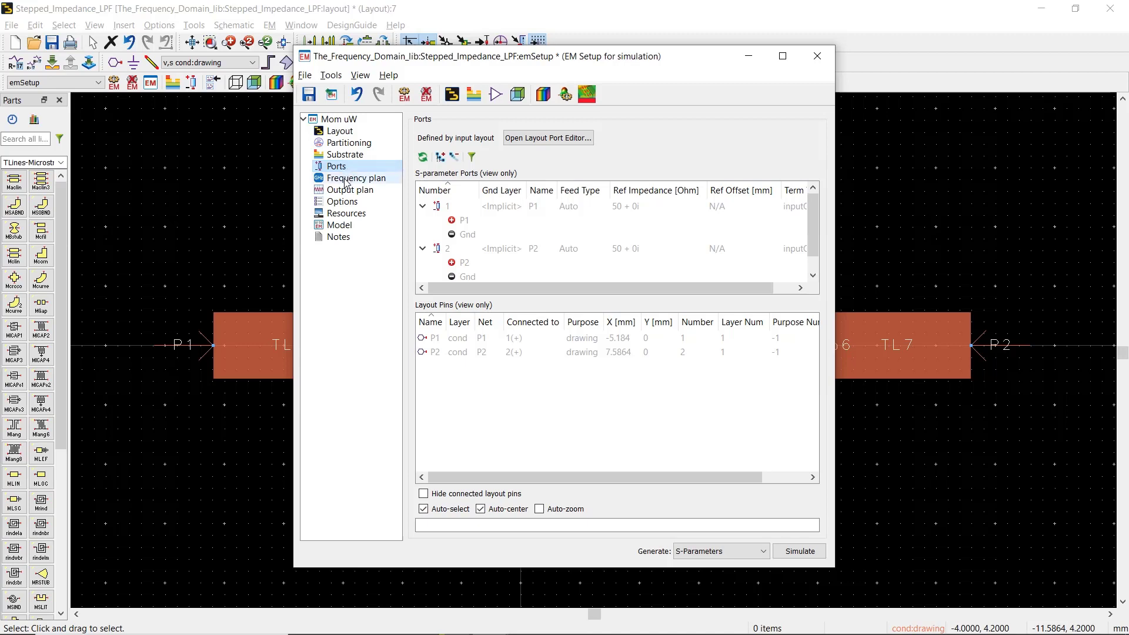
pyautogui.click(343, 202)
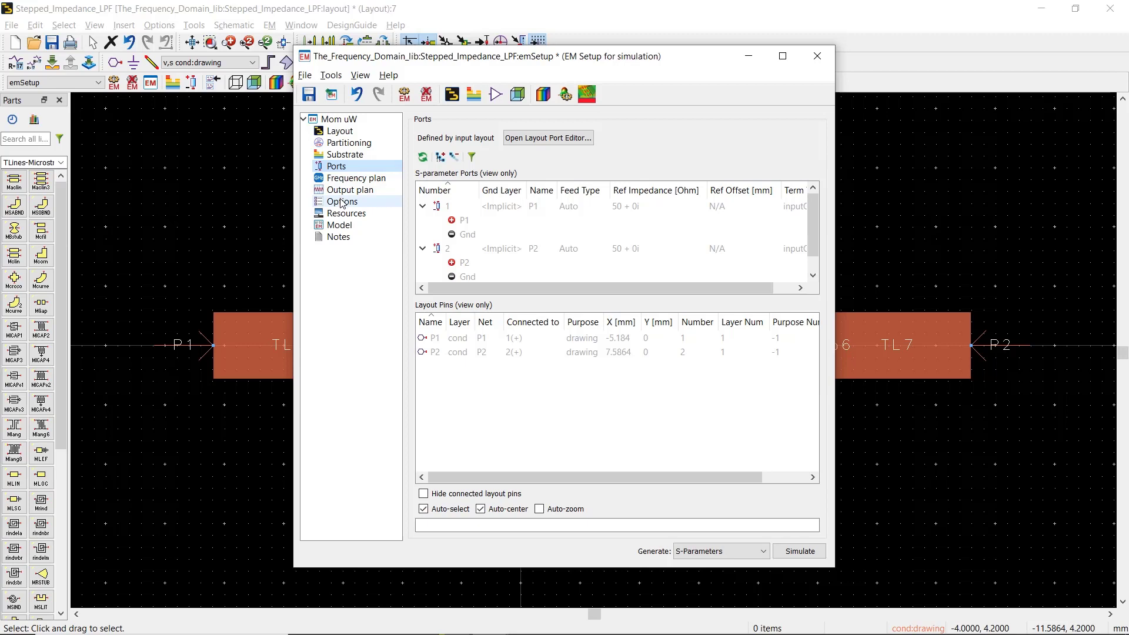
# Check the Momentum mesh options, then close the EM Setup window.
pyautogui.click(342, 202)
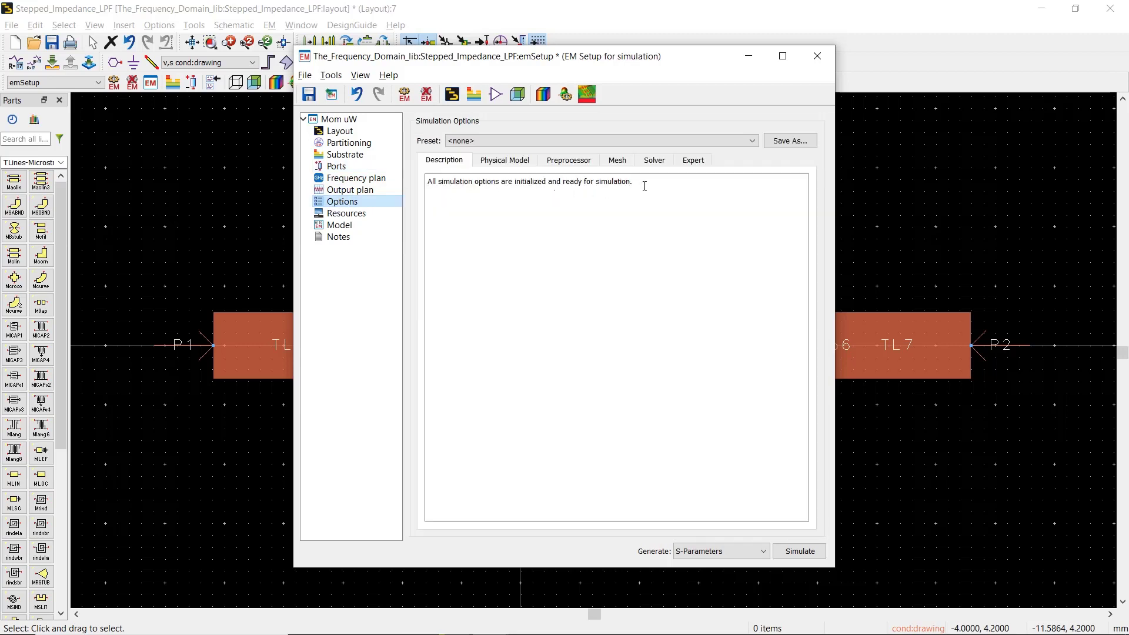
pyautogui.click(616, 160)
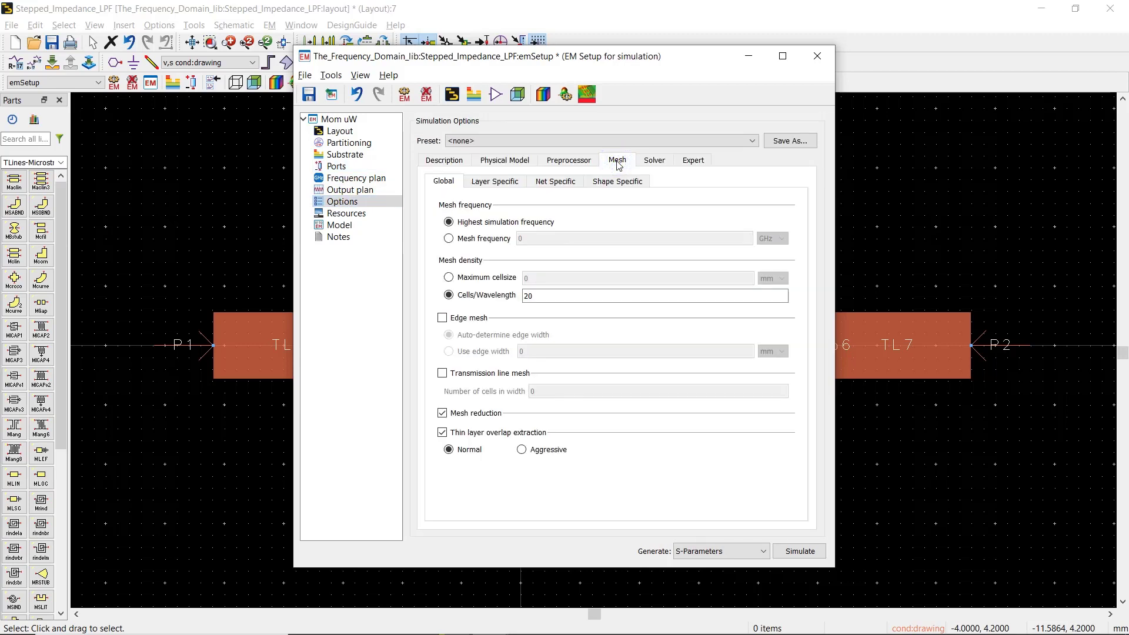
pyautogui.click(648, 295)
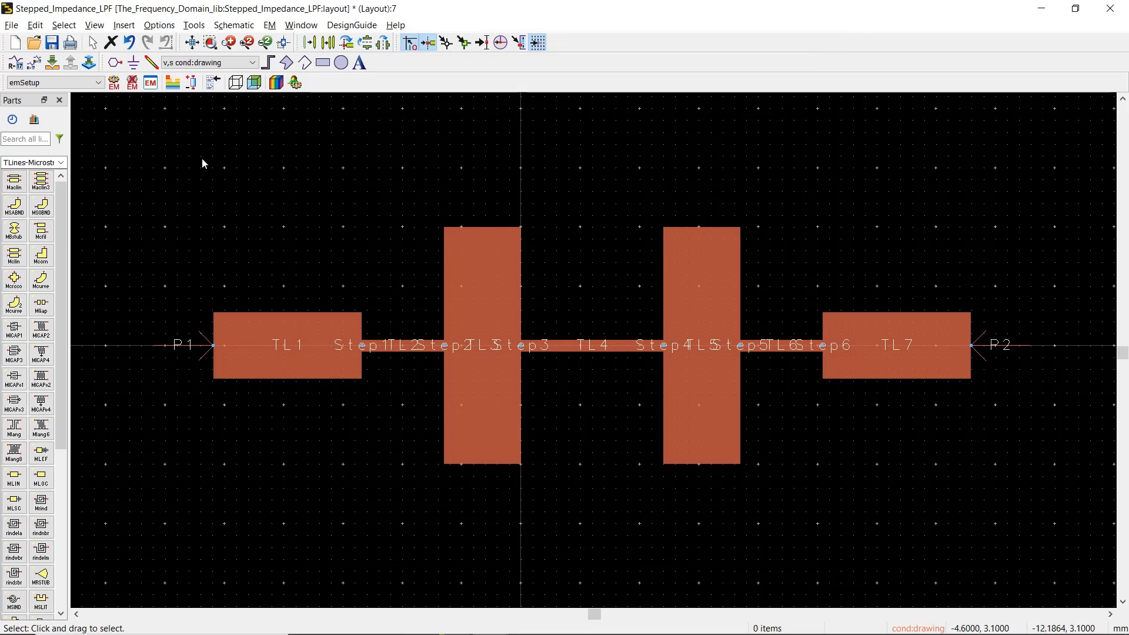
pyautogui.moveTo(113, 81)
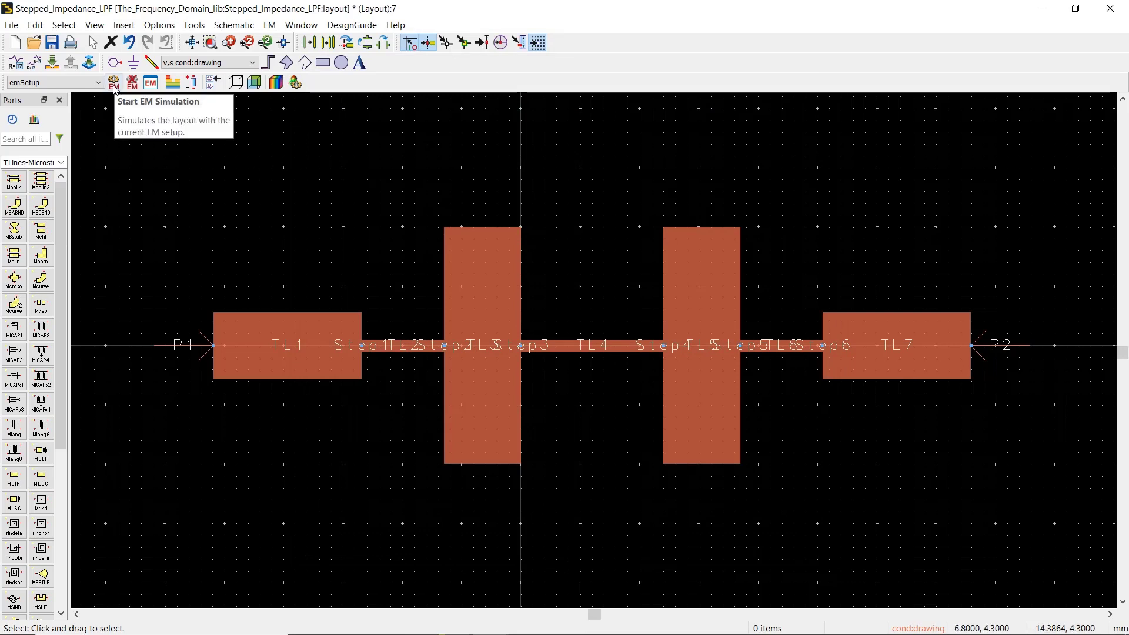
# Run the Momentum simulation, overwriting the Stepped_Impedance_LPF_MomUW dataset.
pyautogui.click(113, 82)
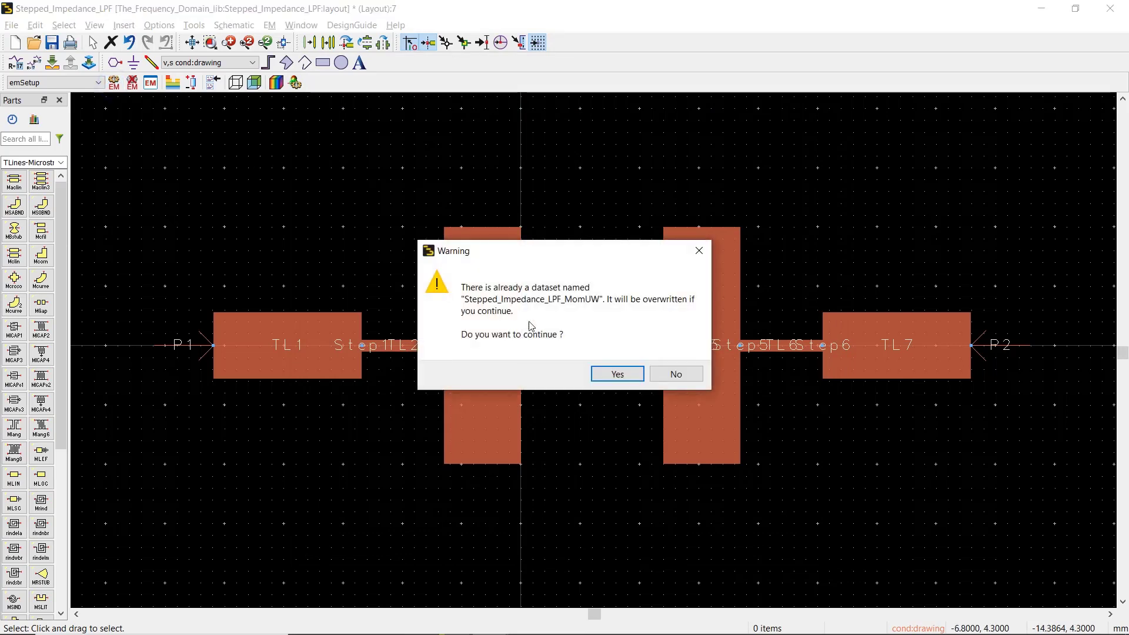
pyautogui.click(616, 374)
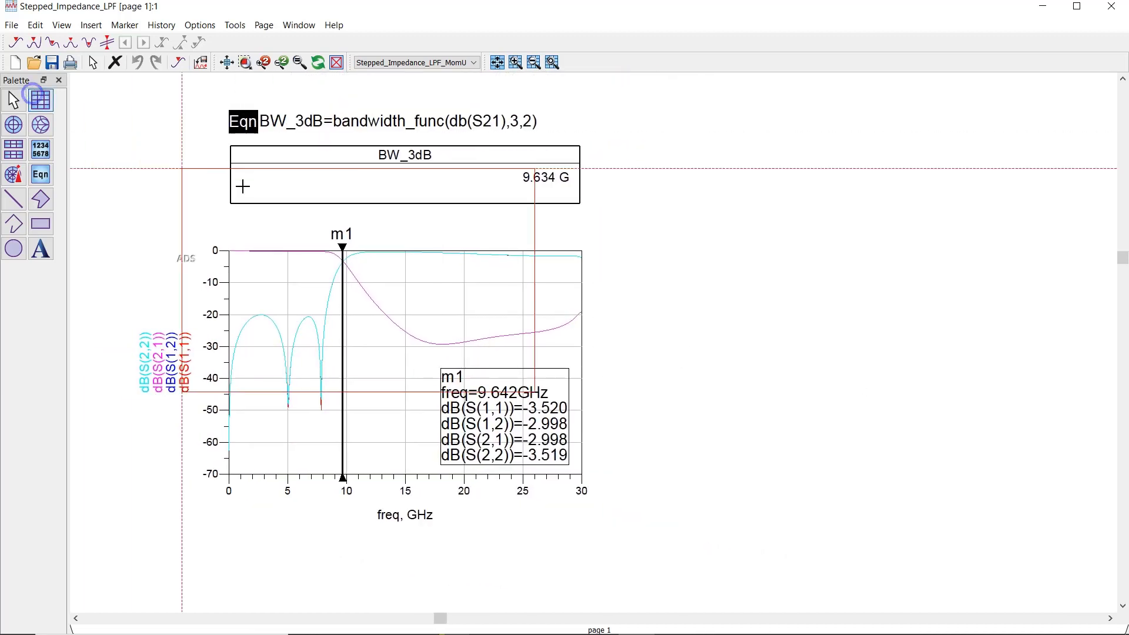
# Place a second rectangular plot using the Stepped_Impedance_LPF dataset and select S(1,1) through S(2,2).
pyautogui.doubleClick(39, 97)
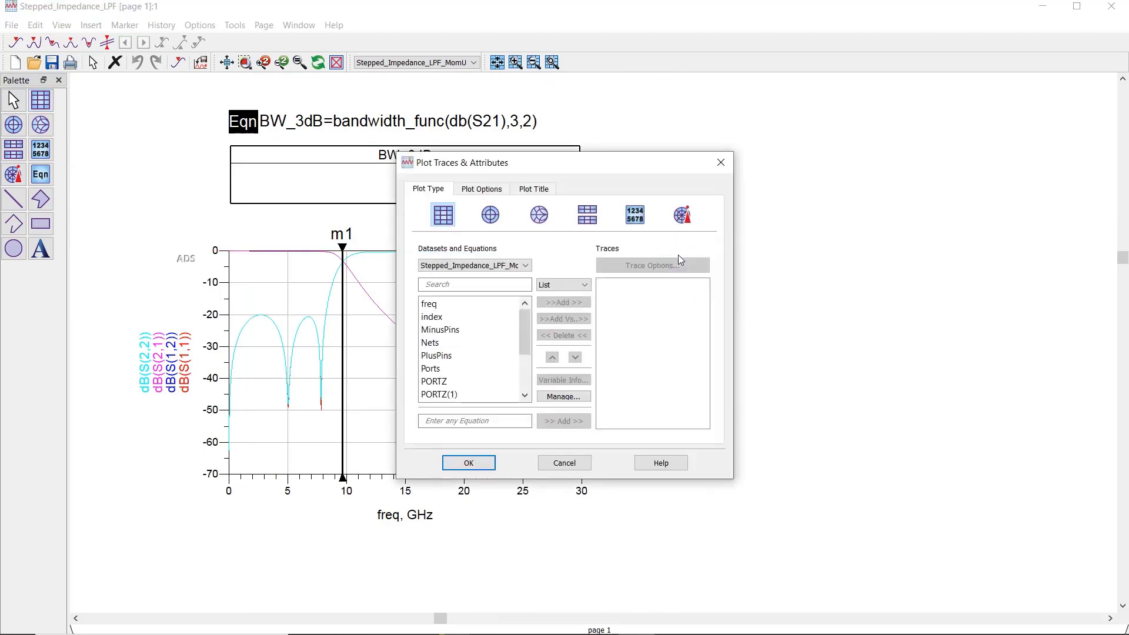
pyautogui.click(526, 266)
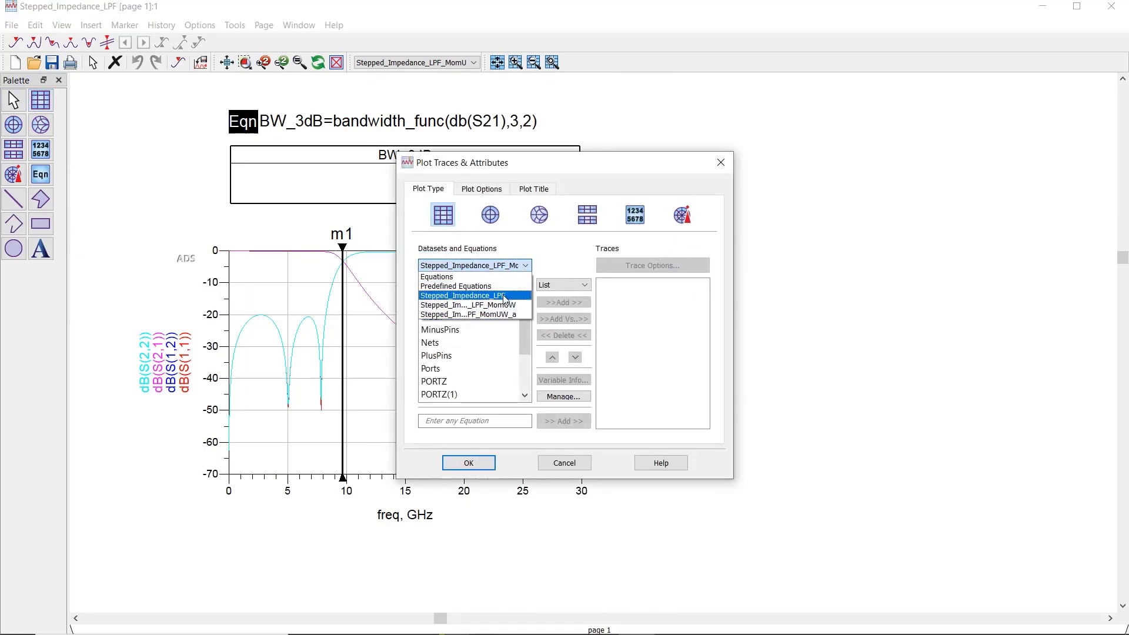
pyautogui.click(461, 295)
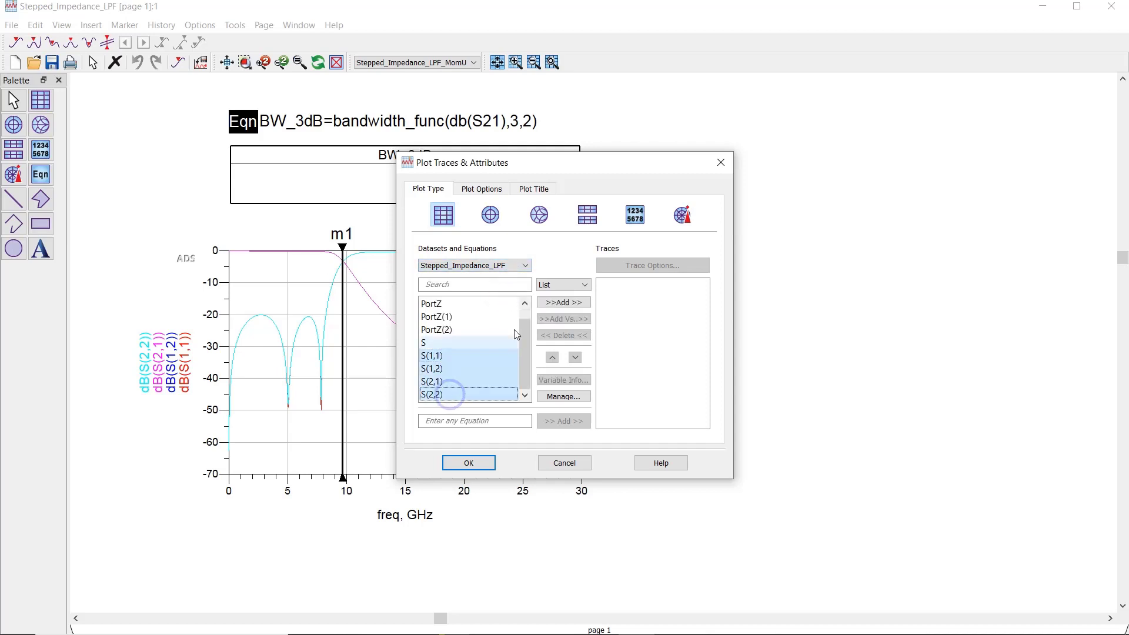
pyautogui.click(563, 301)
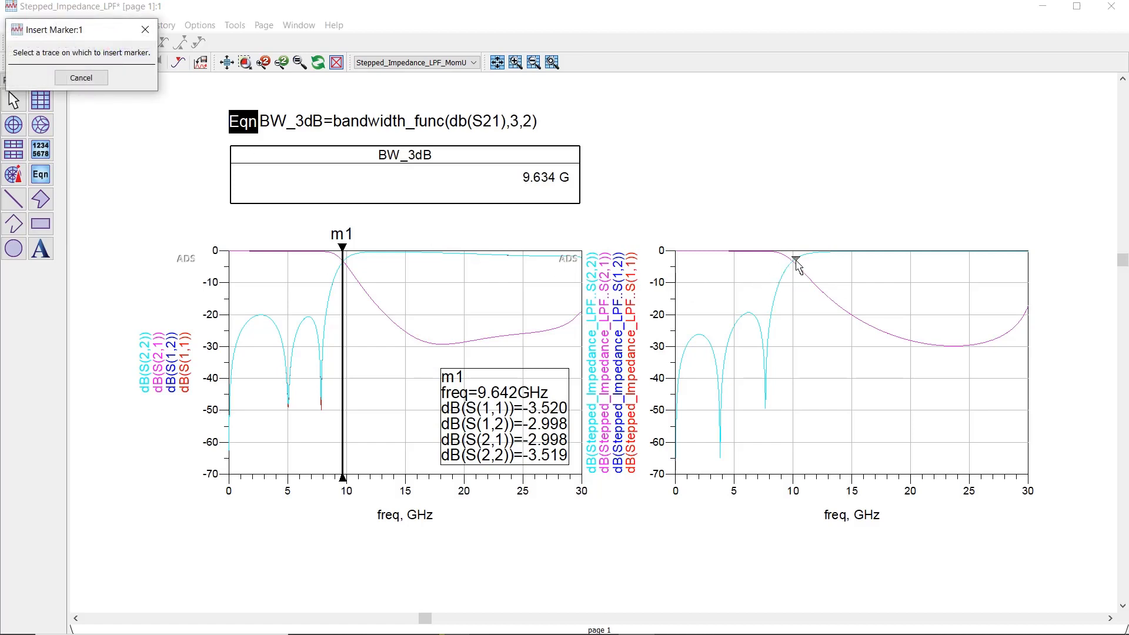
# Place marker m2 on the schematic S21 trace at 9.880 GHz, reading about -3.02 dB.
pyautogui.click(790, 262)
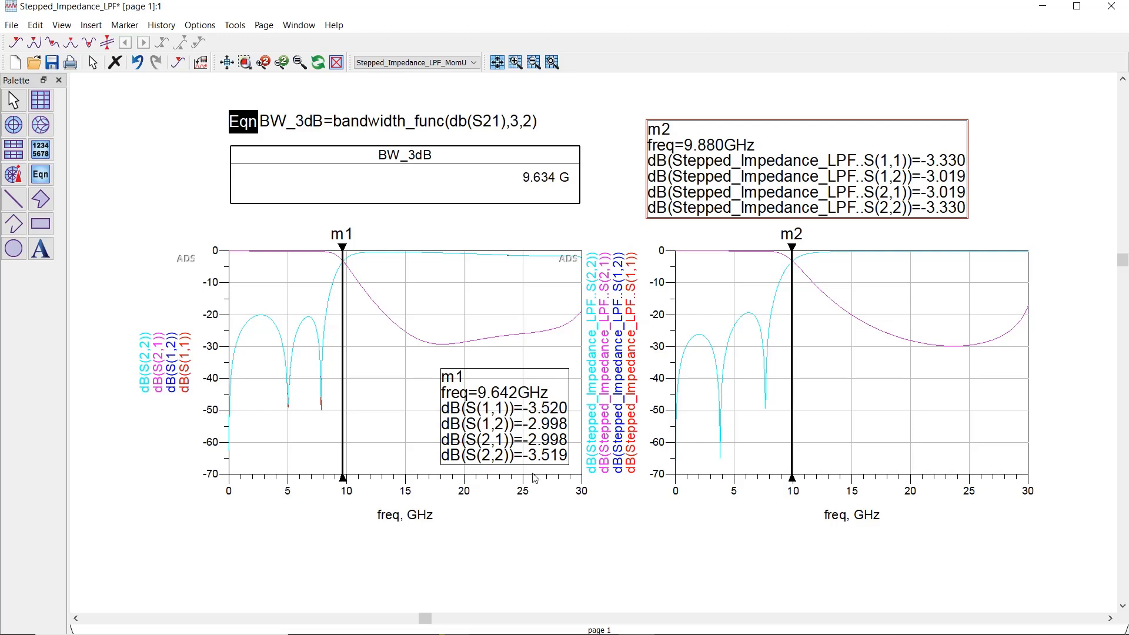
pyautogui.moveTo(584, 548)
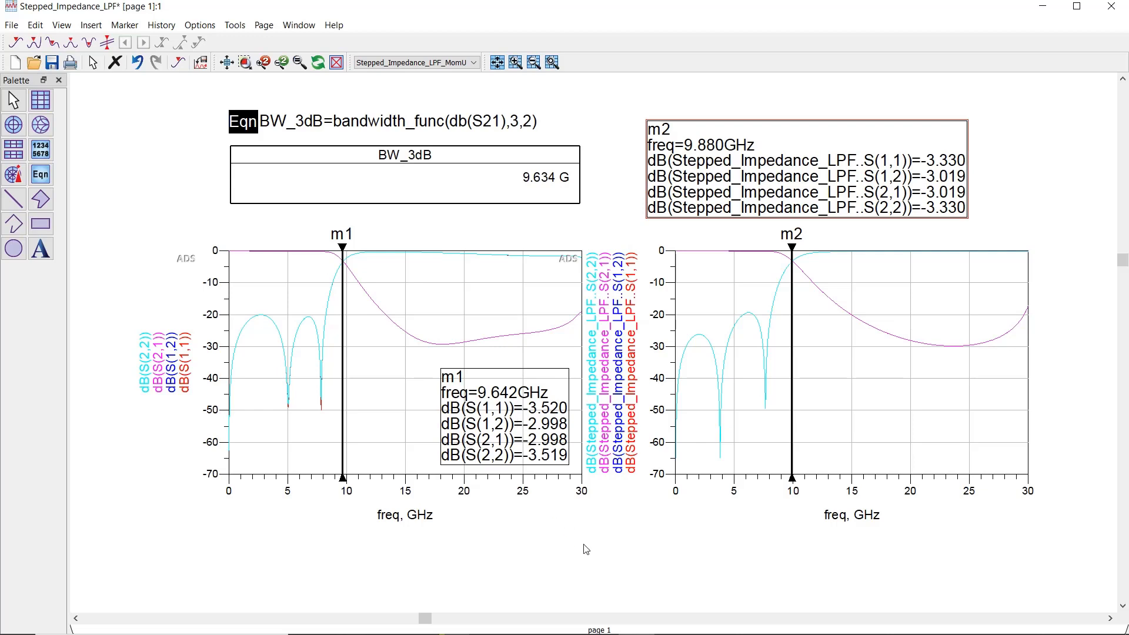